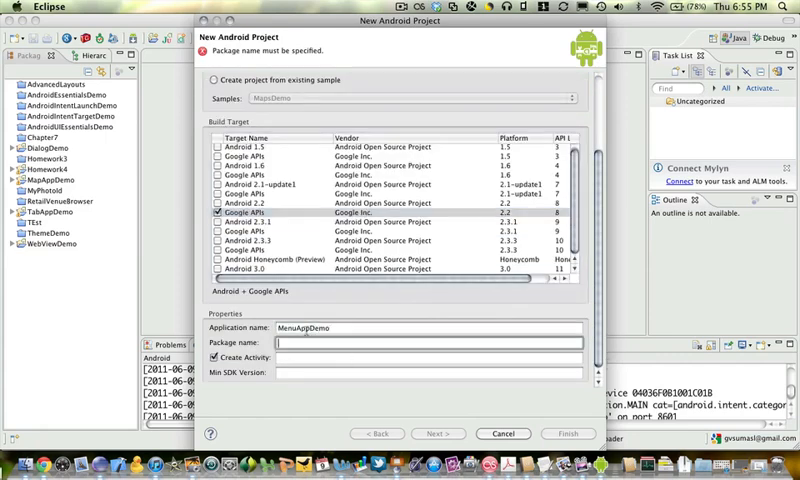
Step: Finish the new Android project with MyActivity as its starting activity on the Google APIs target
type("MyActivity")
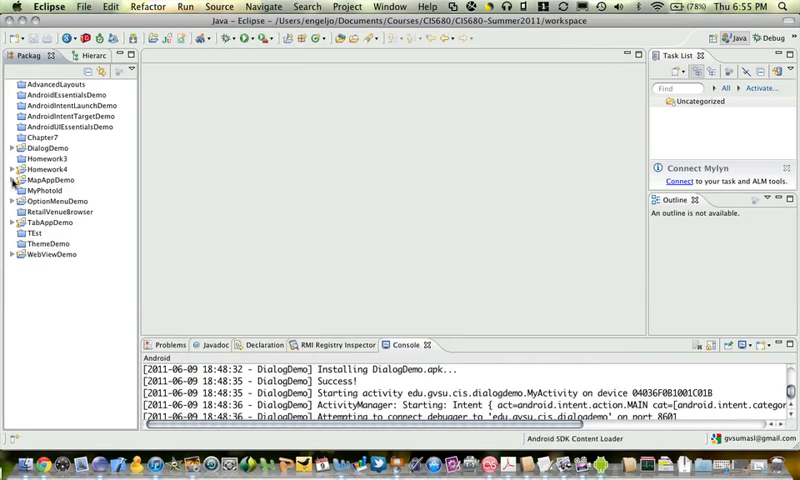
left_click(10, 212)
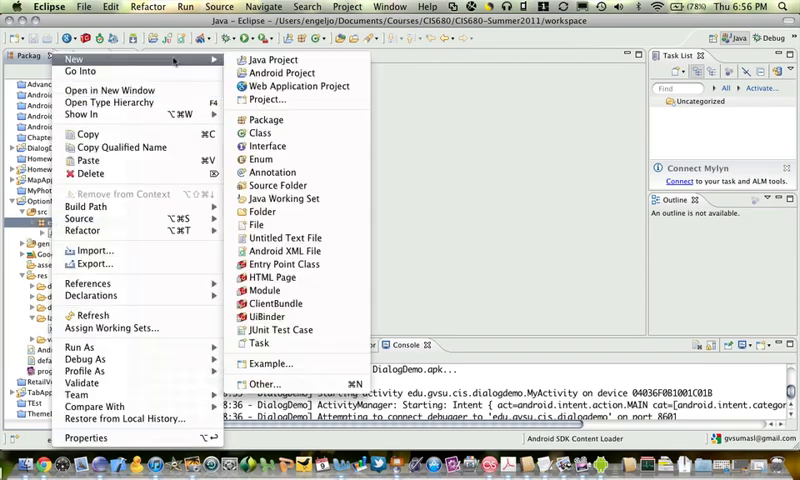
Step: Create the Java class AnotherActivity in the menudemo source package
left_click(260, 132)
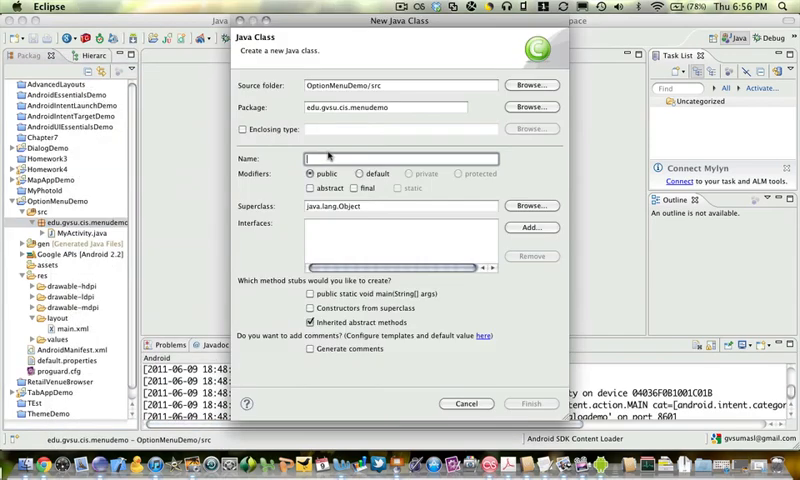
type("AnotherA")
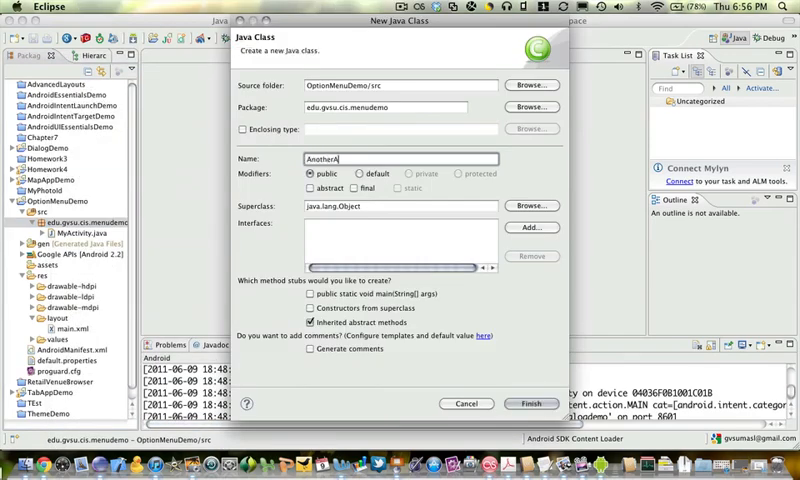
left_click(532, 208)
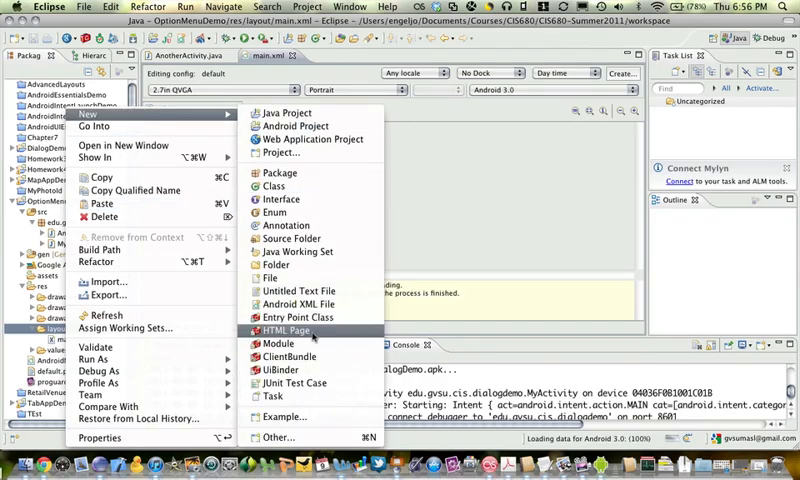
Step: Create the layout file another_activity.xml and switch to its raw XML source
left_click(300, 304)
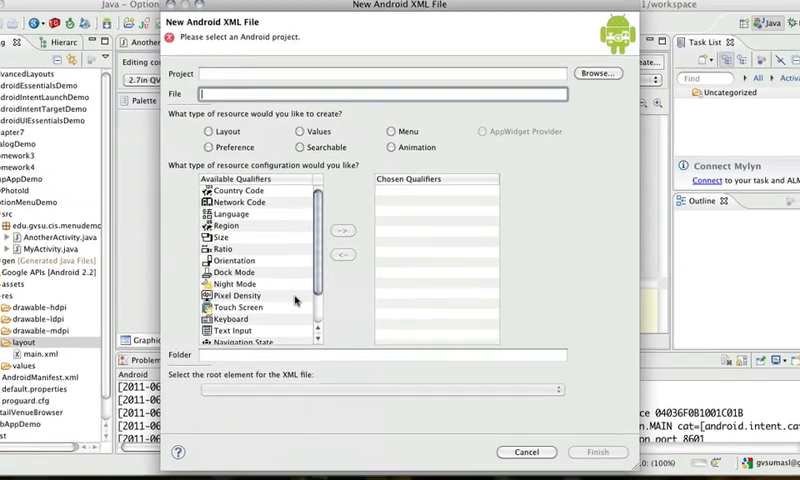
left_click(596, 72)
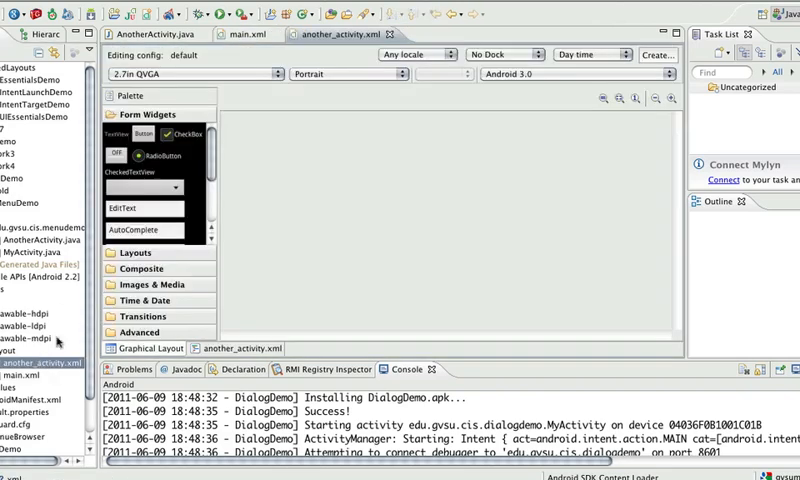
left_click(206, 348)
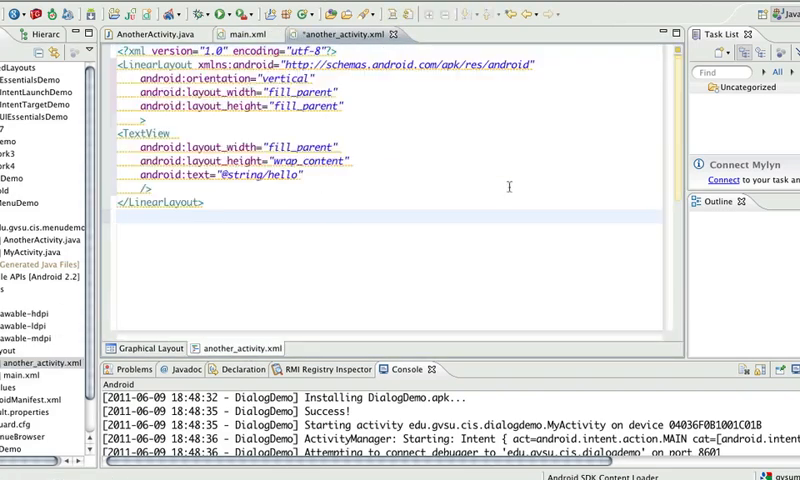
left_click(128, 348)
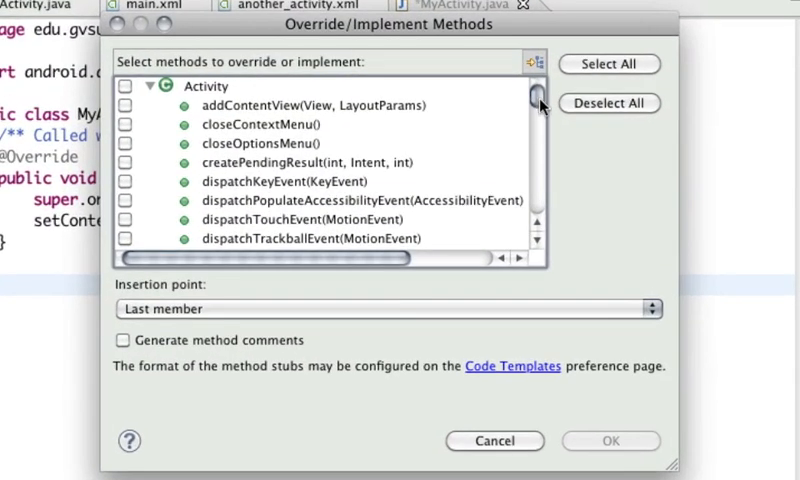
Step: Override onCreateOptionsMenu(Menu) in MyActivity via Override/Implement Methods
scroll("down", 3)
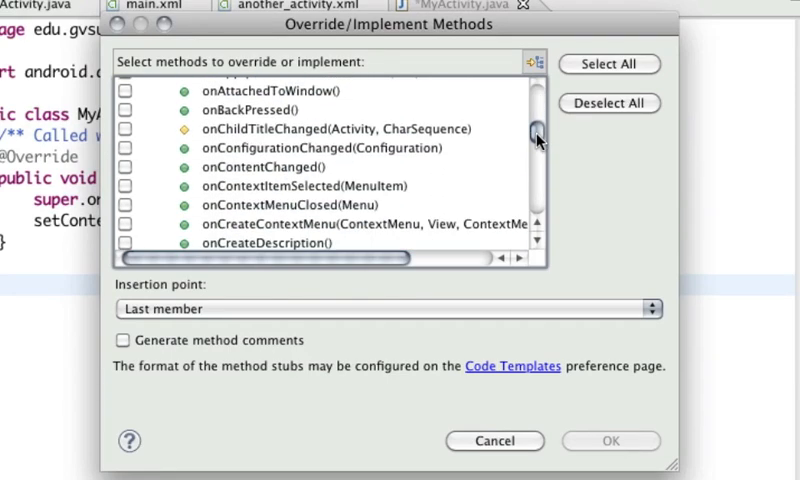
scroll("down", 3)
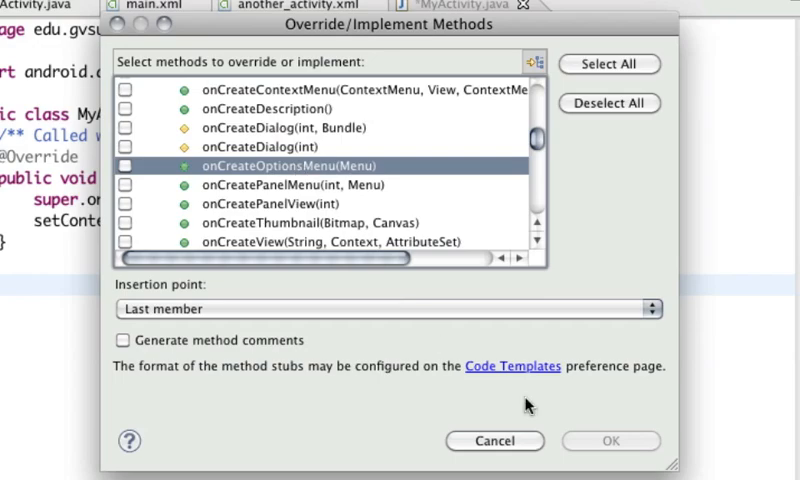
left_click(128, 164)
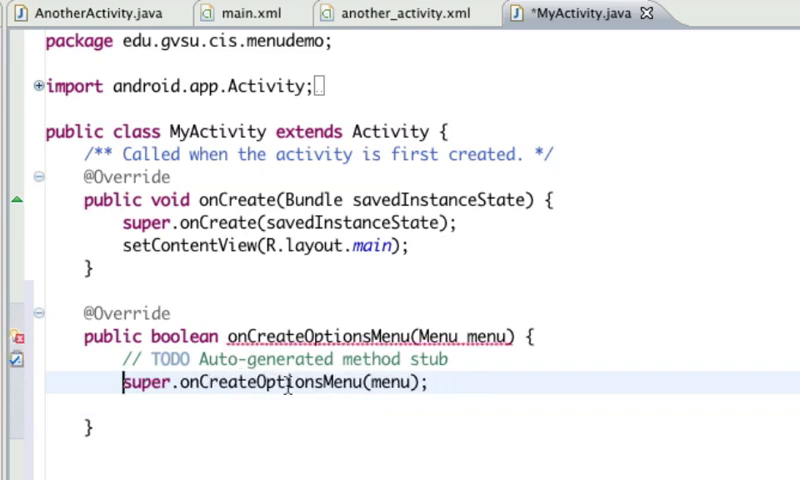
Step: Write return true; and begin menu.add("Activity 2").setIntent(...) in onCreateOptionsMenu
type("return truel")
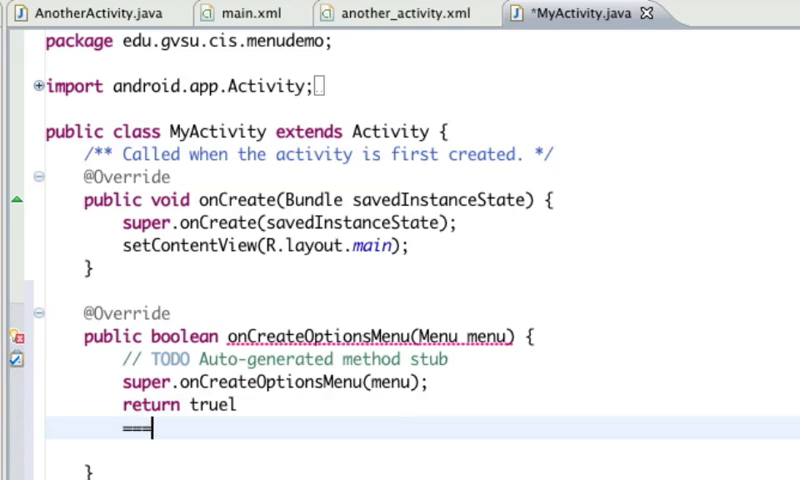
key("BackSpace")
type(";")
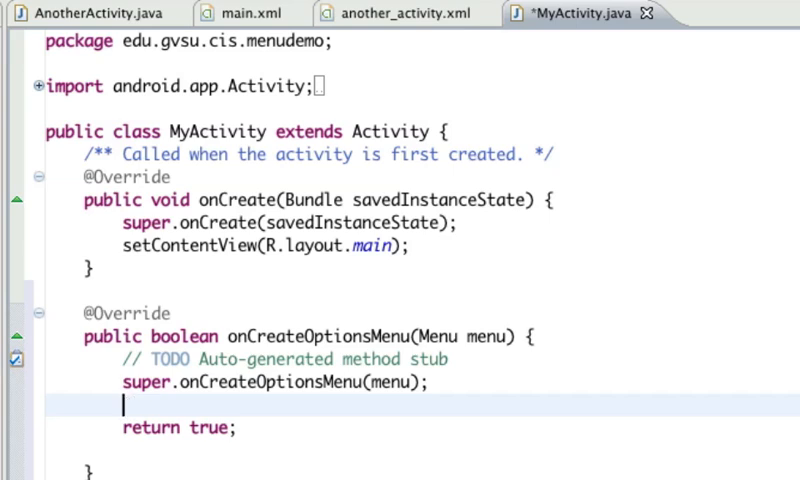
type("menu")
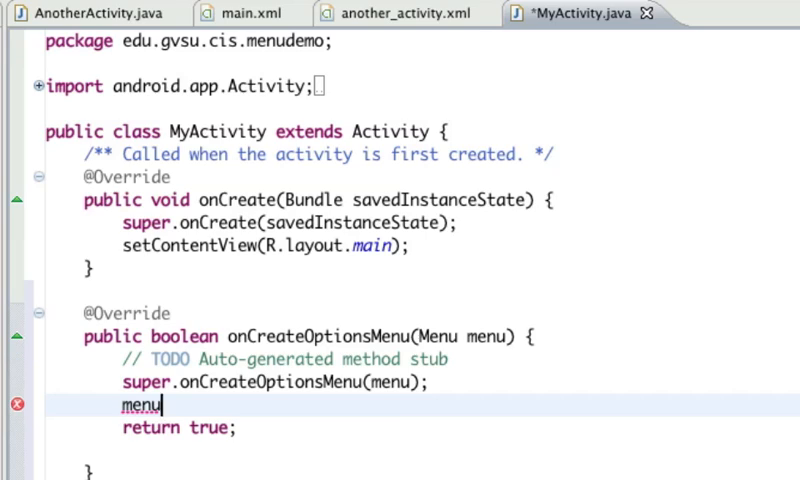
type(".add(\"Add")
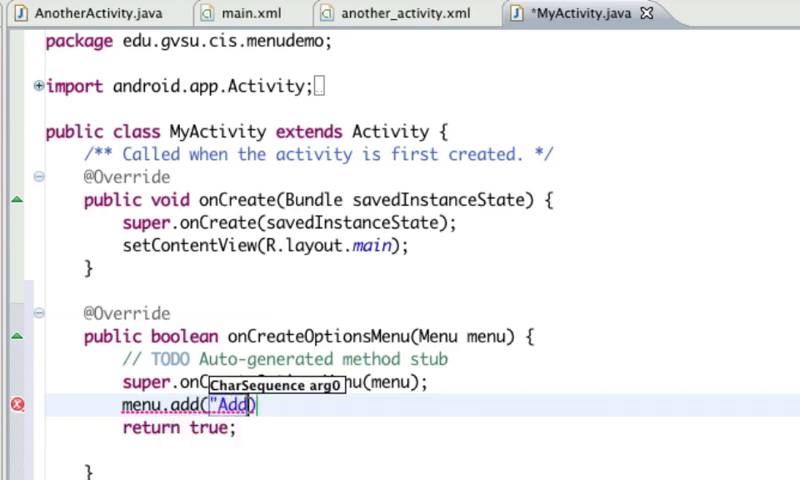
key("BackSpace")
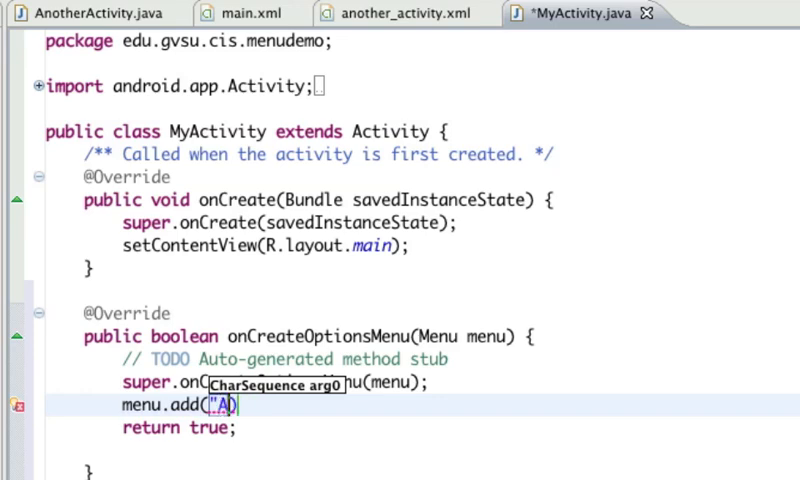
key("BackSpace")
type("ctivity 2")
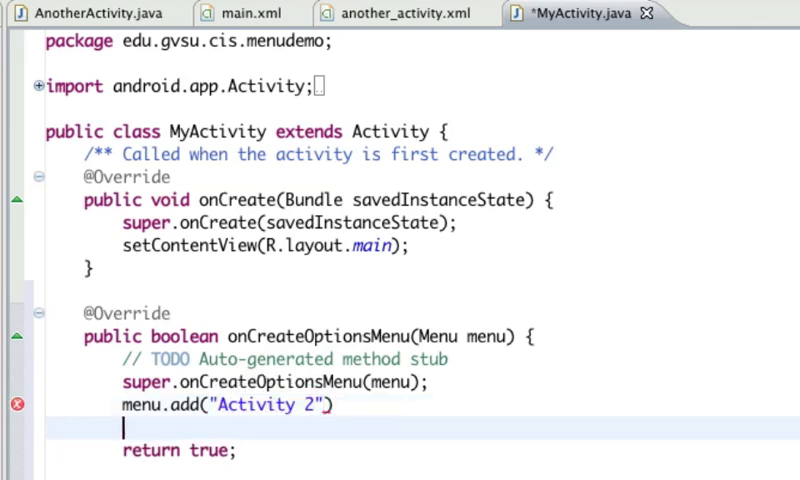
type(".s")
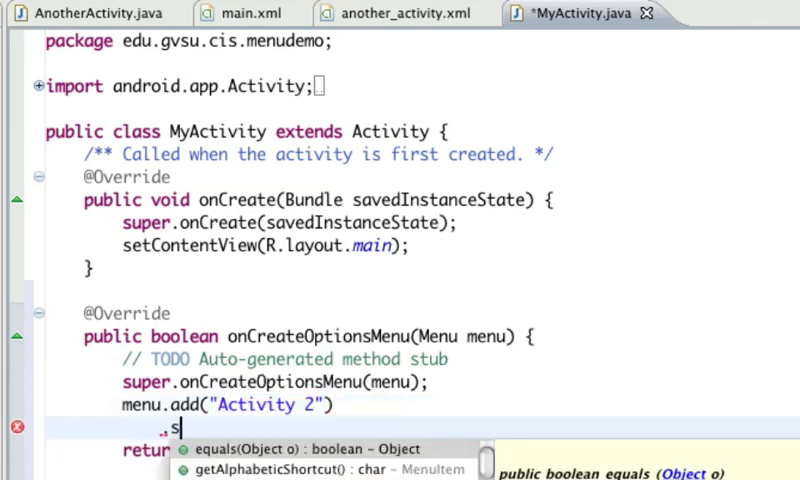
type("etIntent(arg0")
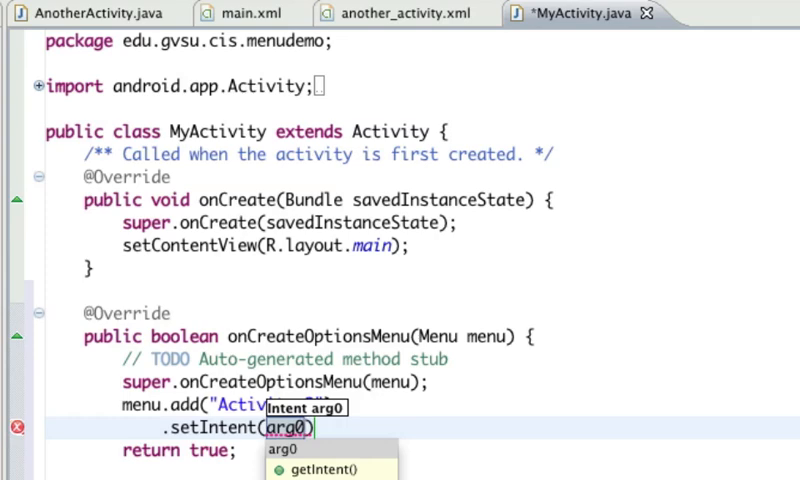
Step: Complete the intent as new Intent(this, AnotherActivity.class) and save MyActivity
type("new Intent(this")
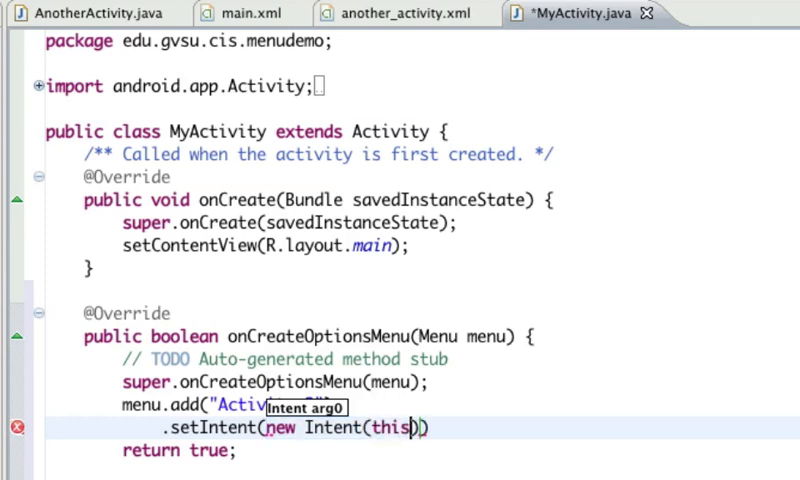
type(",")
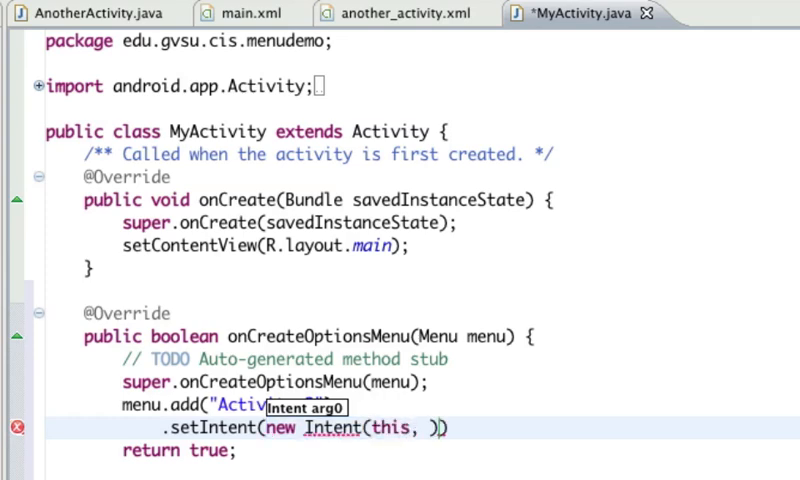
type("AnotherActivity.class")
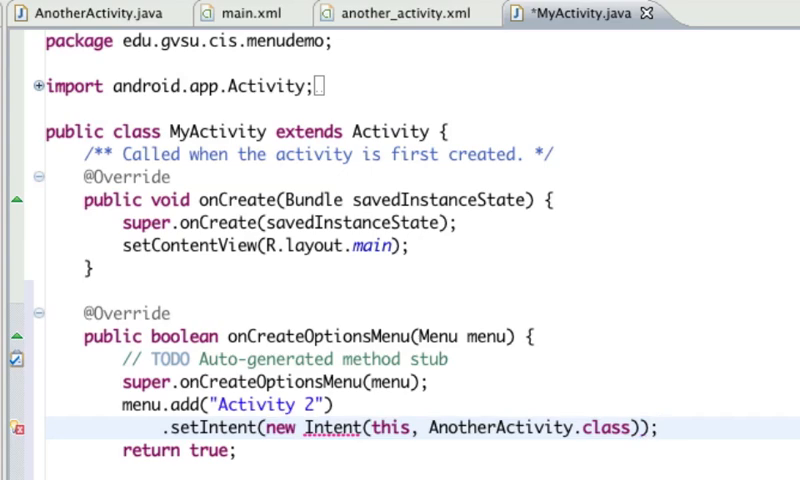
key("ctrl+s")
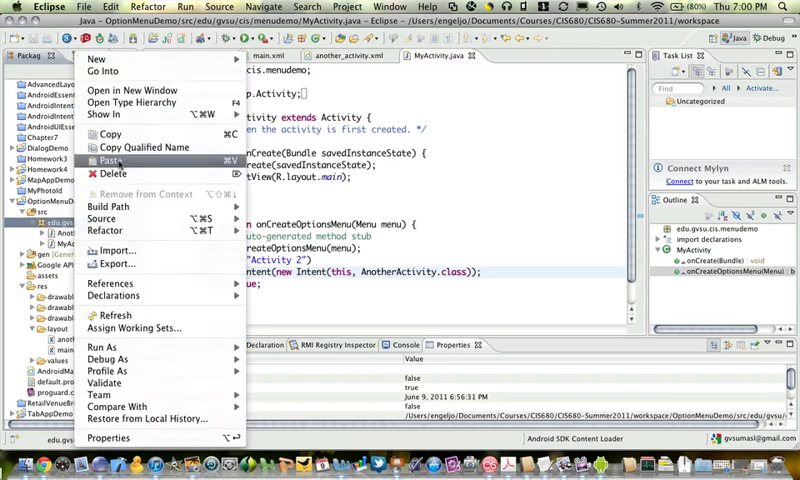
Step: Paste a copy of the activity class named YetAnother
left_click(100, 158)
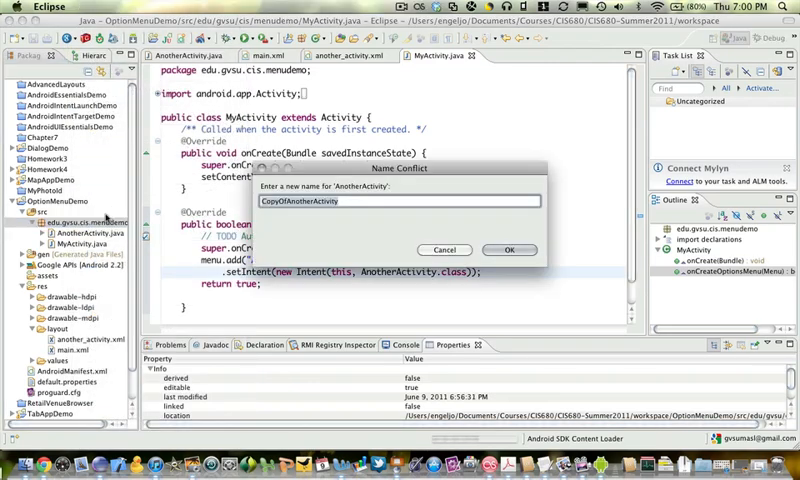
type("Yet")
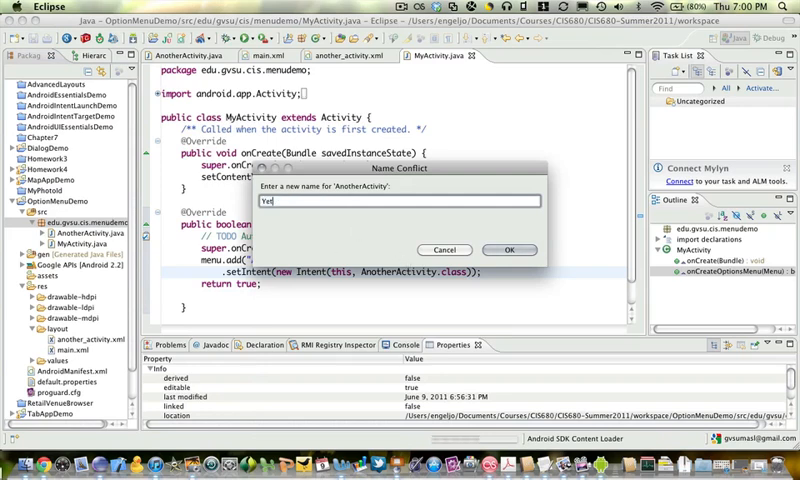
left_click(508, 250)
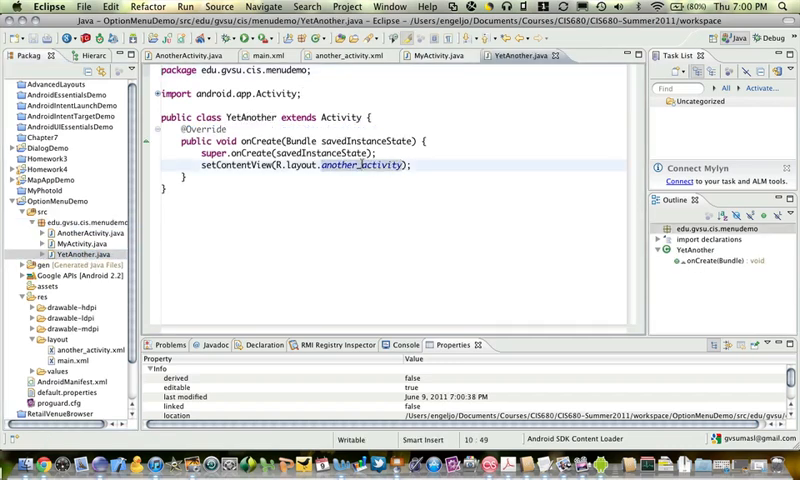
Step: Copy another_activity.xml as yet_another layout and have YetAnother load R.layout.yet_another
type("yet_another")
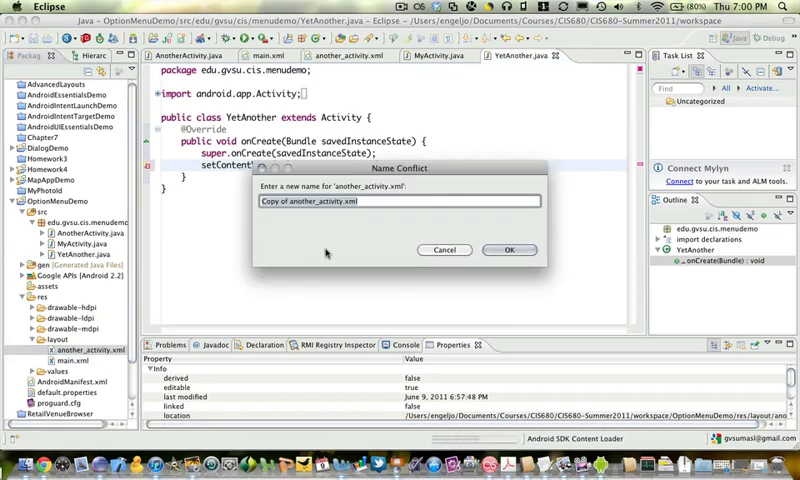
left_click(508, 250)
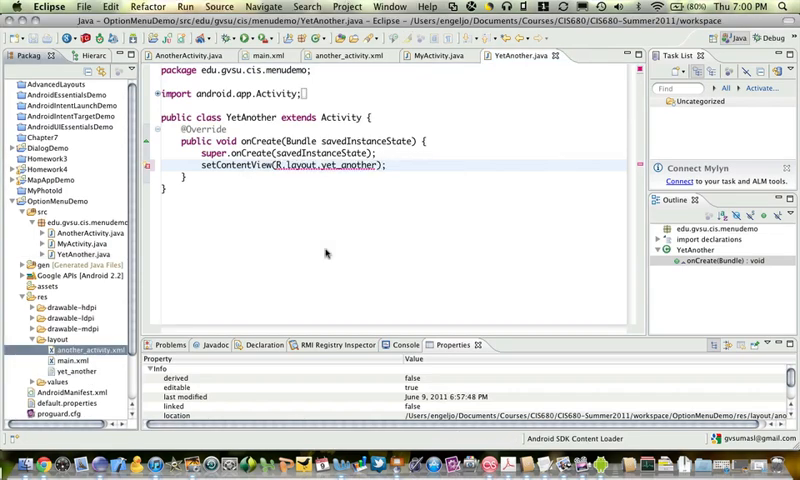
double_click(60, 372)
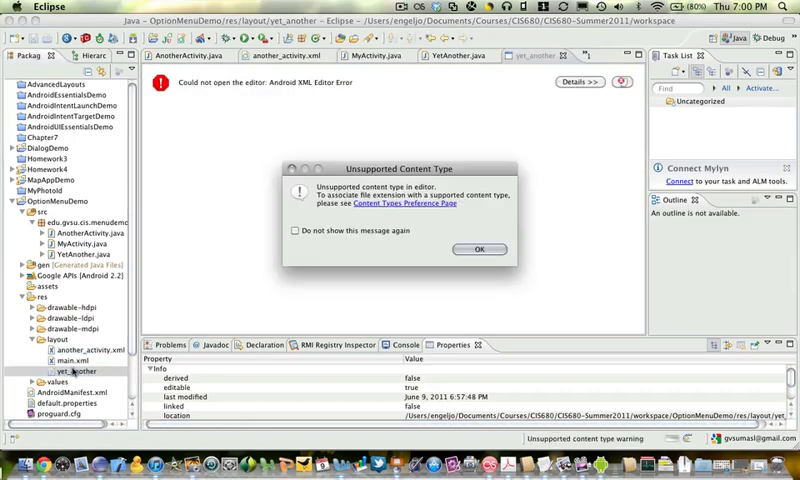
left_click(480, 250)
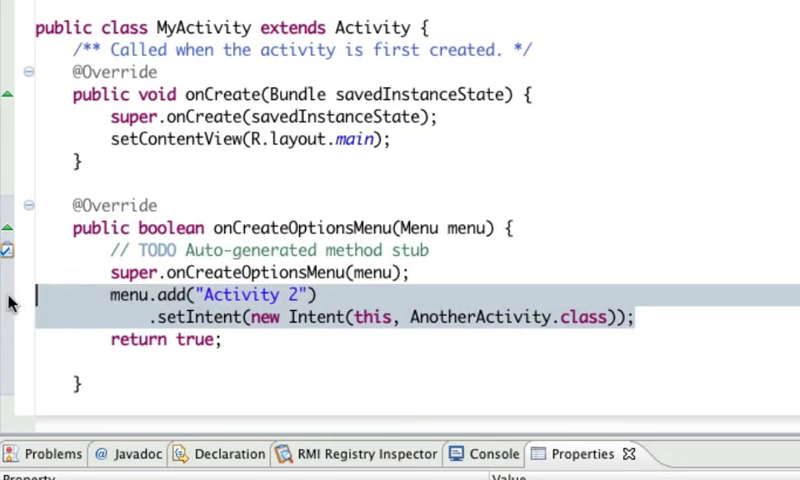
Step: Add a second menu item "Activity 3" whose intent launches YetAnother.class
left_click(634, 316)
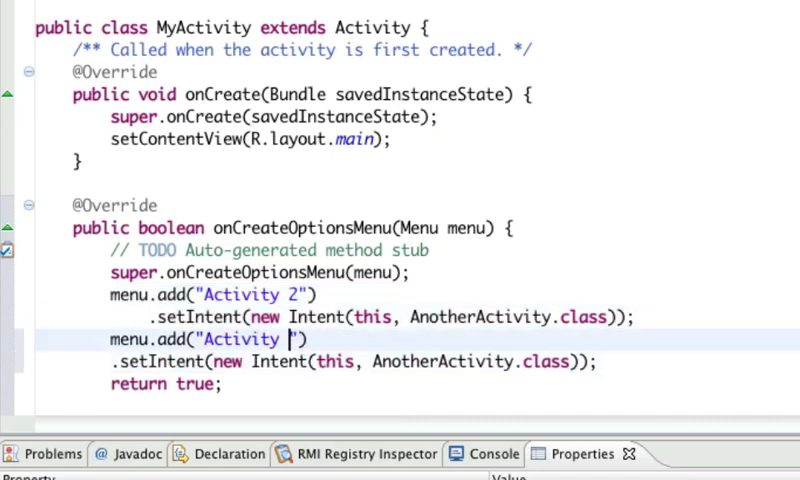
type("3")
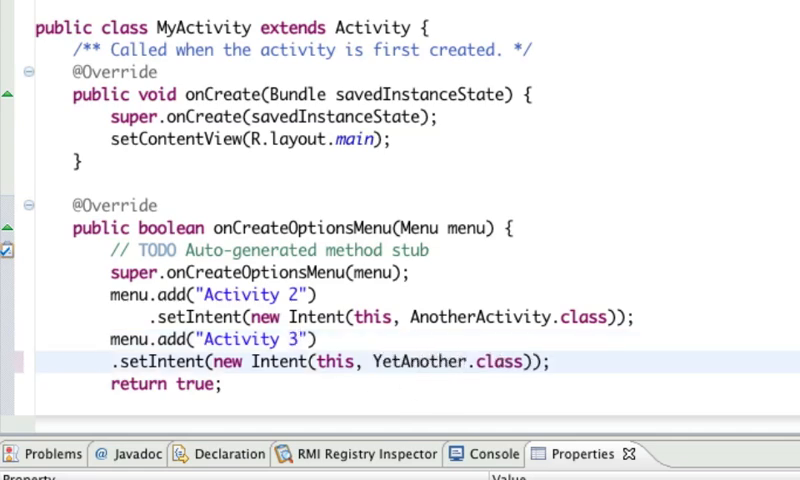
double_click(416, 360)
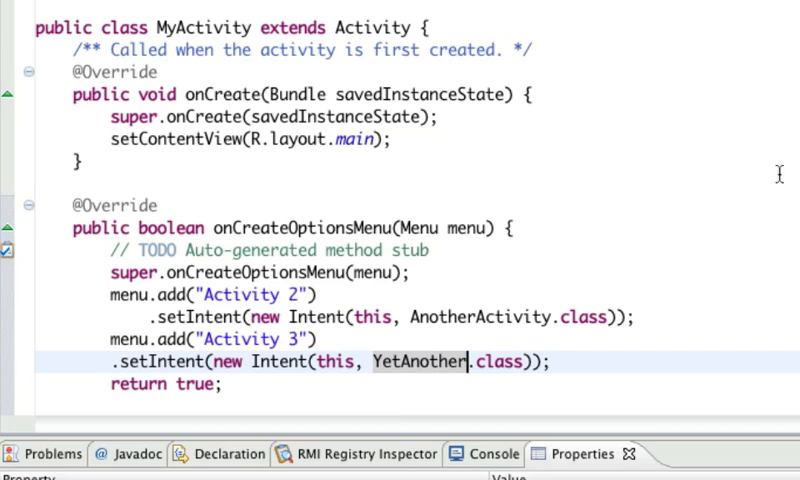
scroll("down", 3)
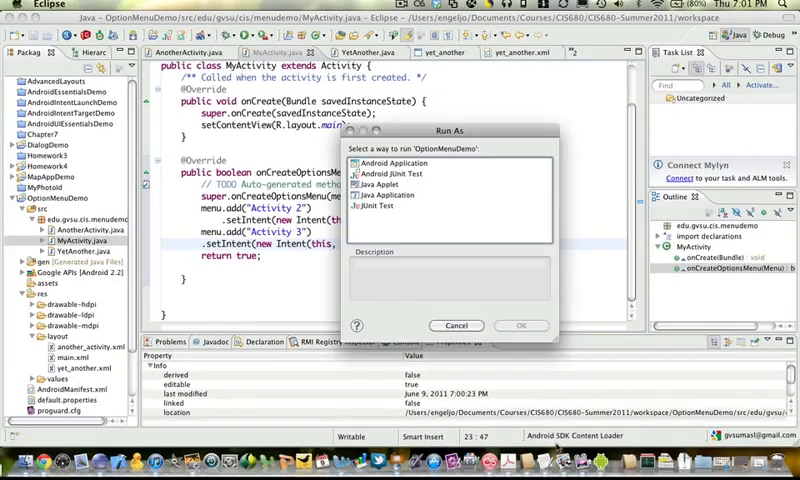
Step: Register .AnotherActivity and .YetAnother as activity elements in AndroidManifest.xml
left_click(456, 324)
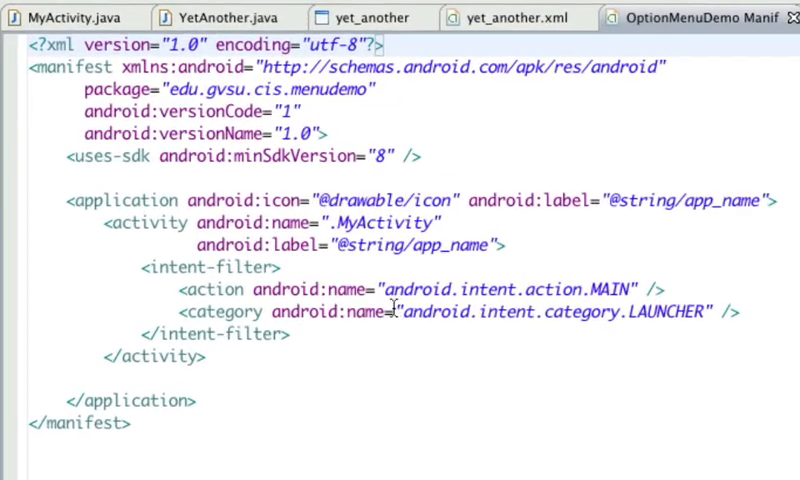
type("<as")
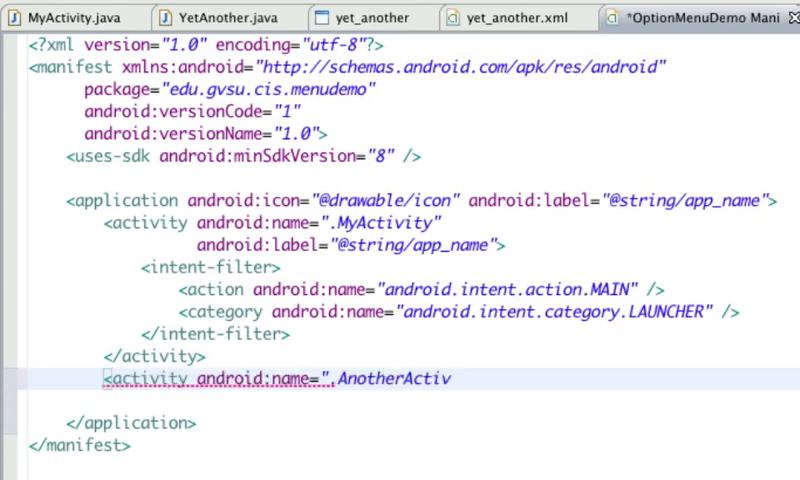
type("ity\"/>")
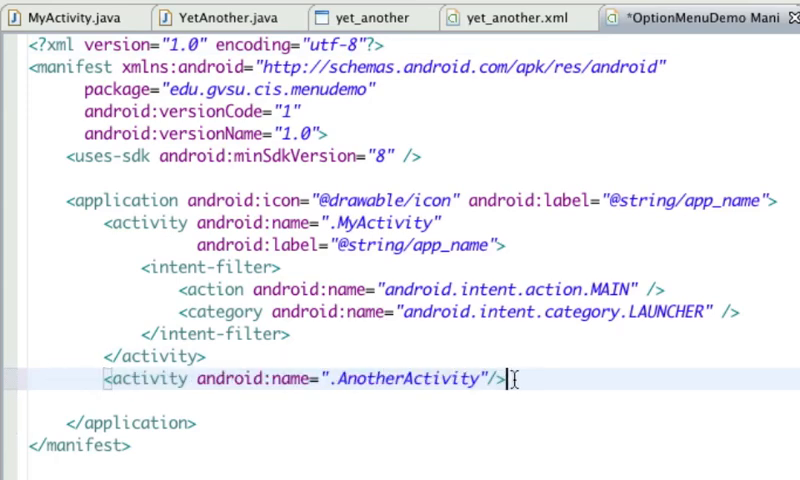
type("<activity android:name=\".YetAnother\"/>")
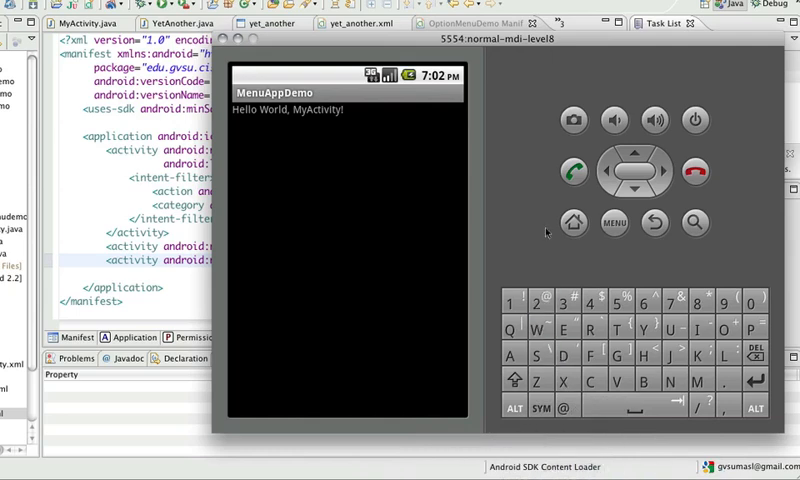
mouse_move(596, 250)
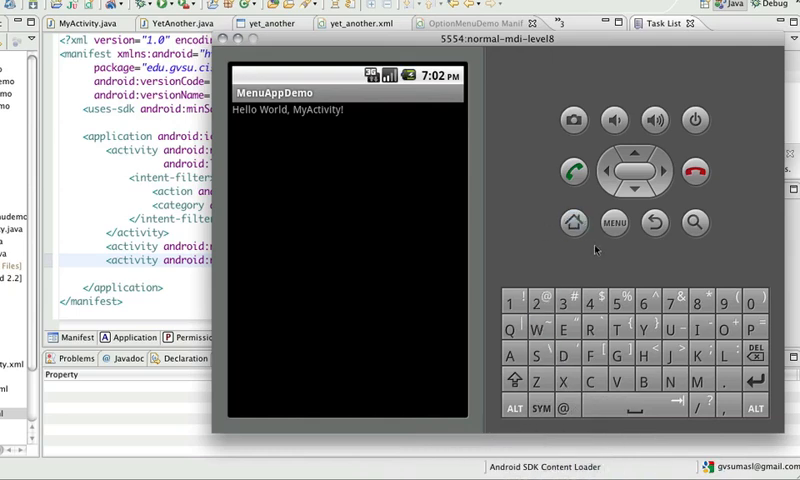
Step: Launch Activity 2 then Activity 3 from the emulator's options menu
left_click(614, 222)
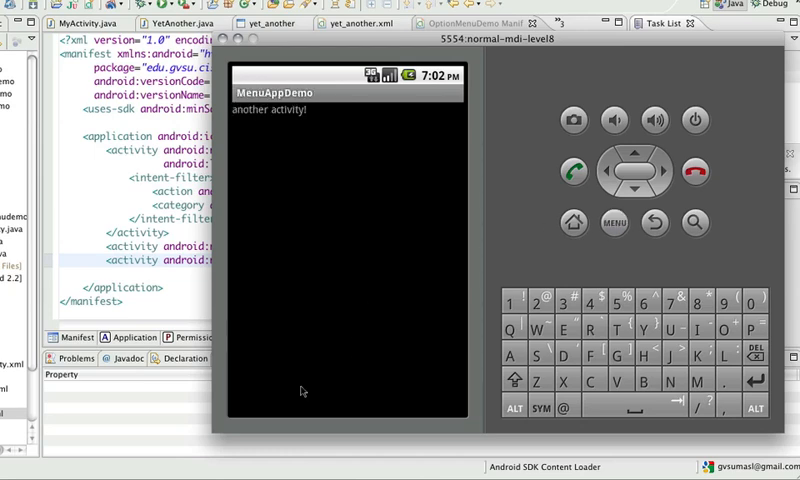
mouse_move(598, 264)
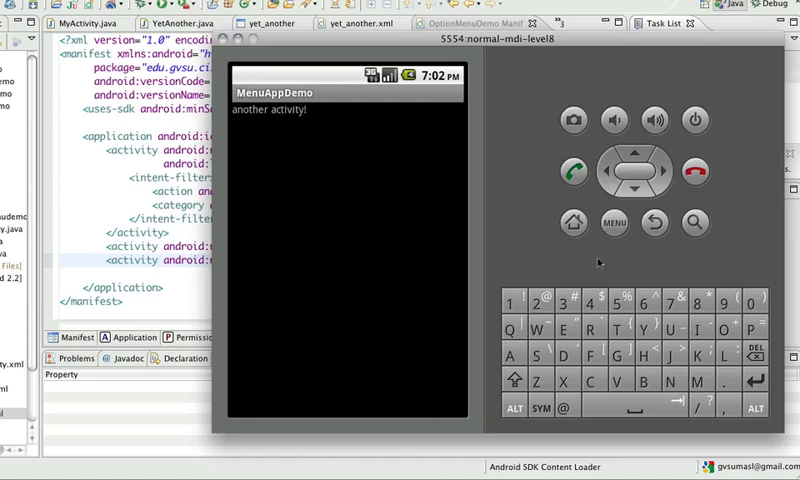
left_click(654, 222)
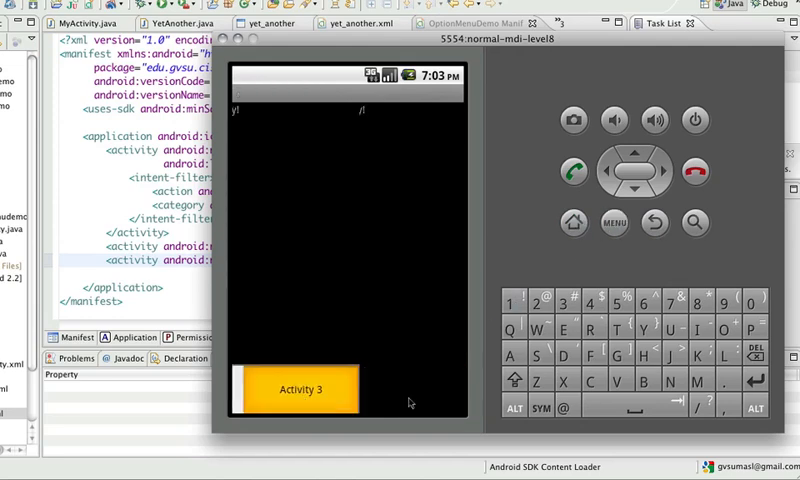
left_click(298, 388)
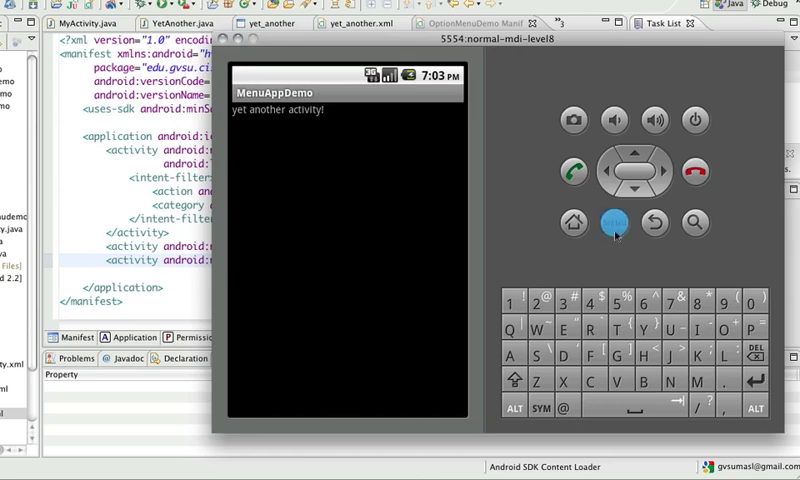
Step: Go back from the YetAnother screen to the MyActivity screen
left_click(612, 224)
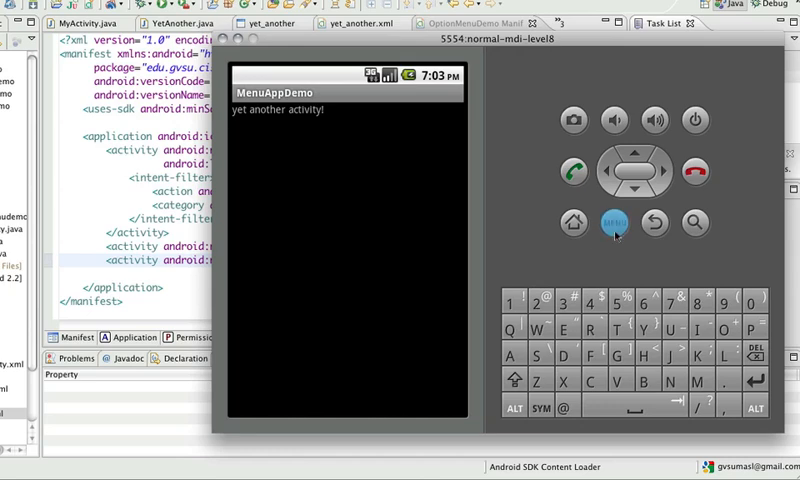
left_click(654, 222)
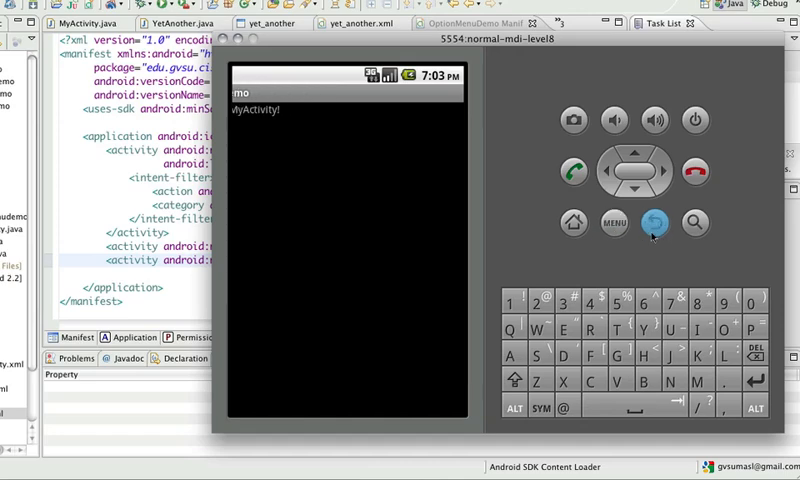
left_click(654, 222)
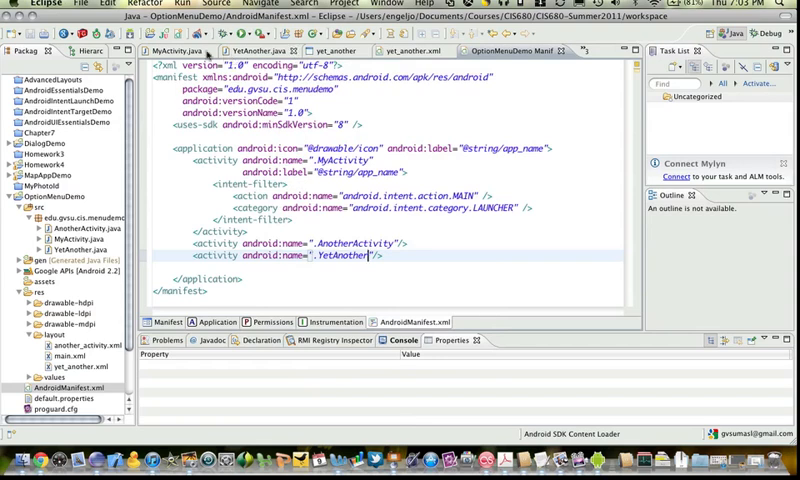
Step: Switch from Eclipse to Chrome with a new blank tab
left_click(196, 52)
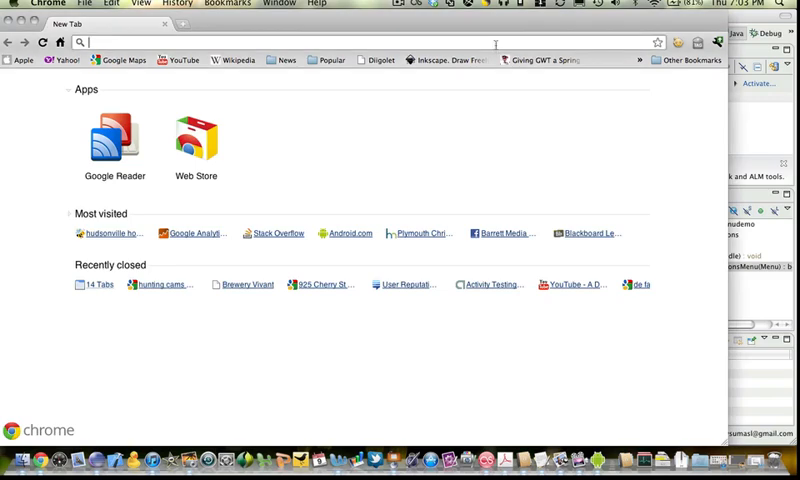
mouse_move(490, 200)
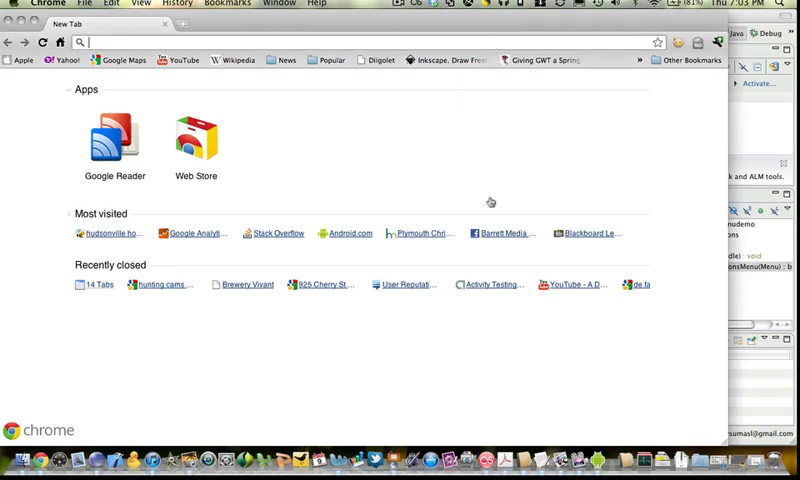
Step: Browse to android.com's Asset Studio and enter the Menu icons generator
type("android.com")
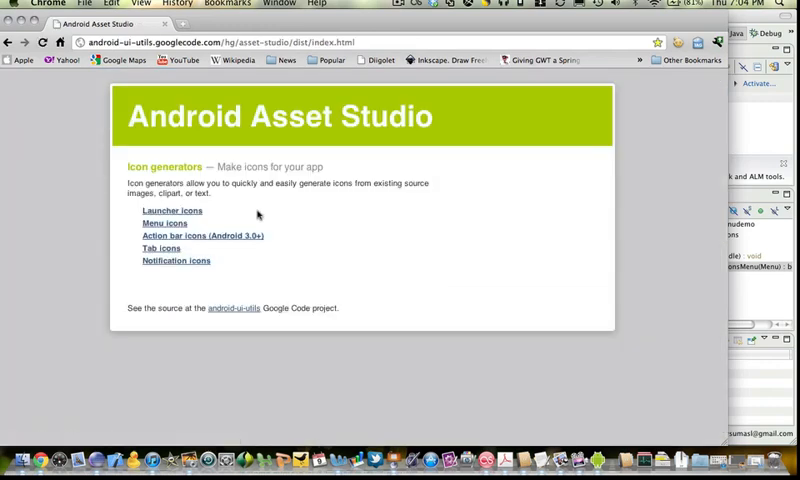
left_click(164, 222)
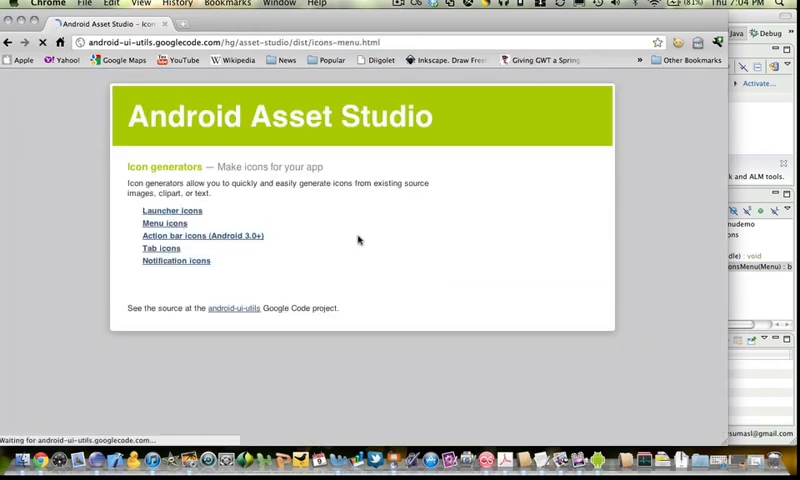
mouse_move(372, 240)
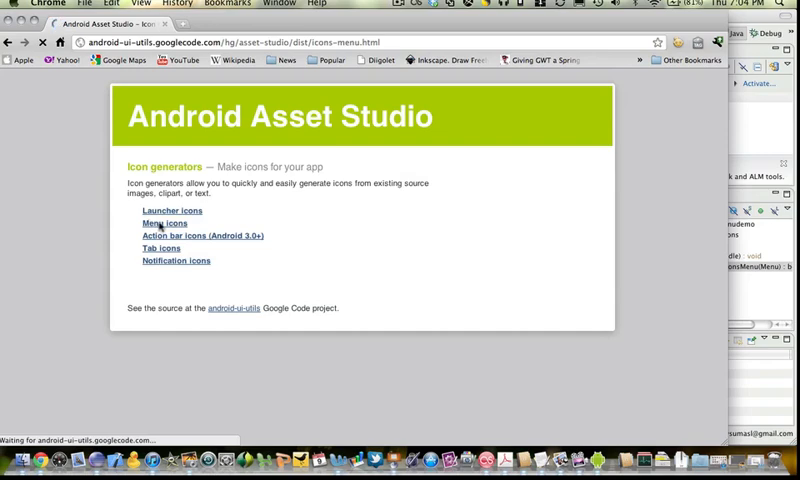
left_click(162, 224)
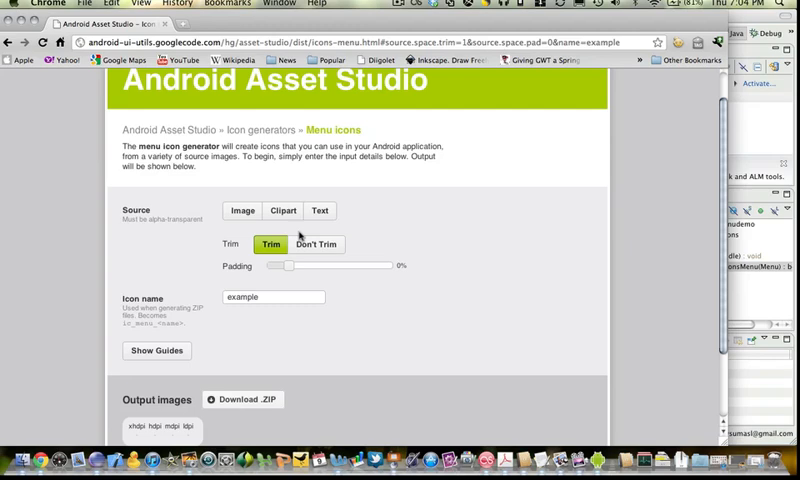
Step: Use the Android robot clipart as the icon source and attempt a download, cancelling the location dialog
left_click(284, 210)
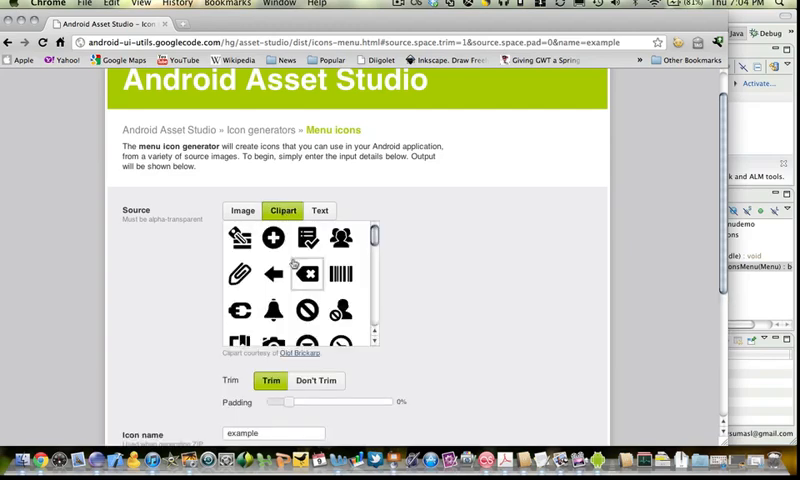
scroll("down", 3)
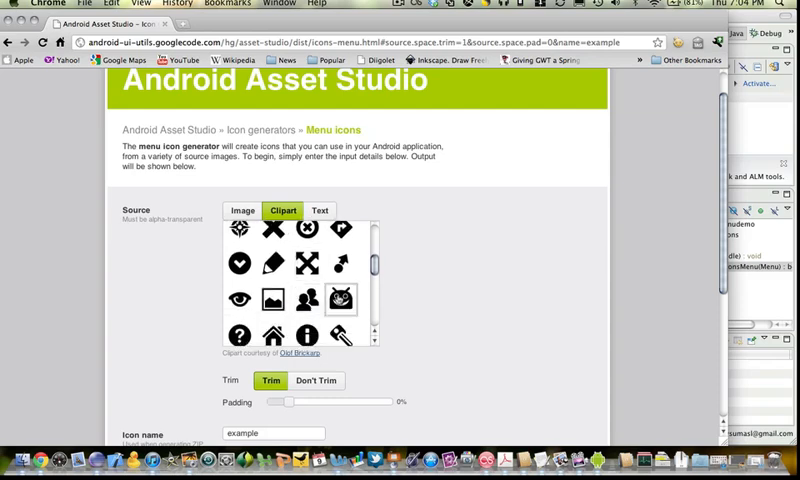
left_click(340, 300)
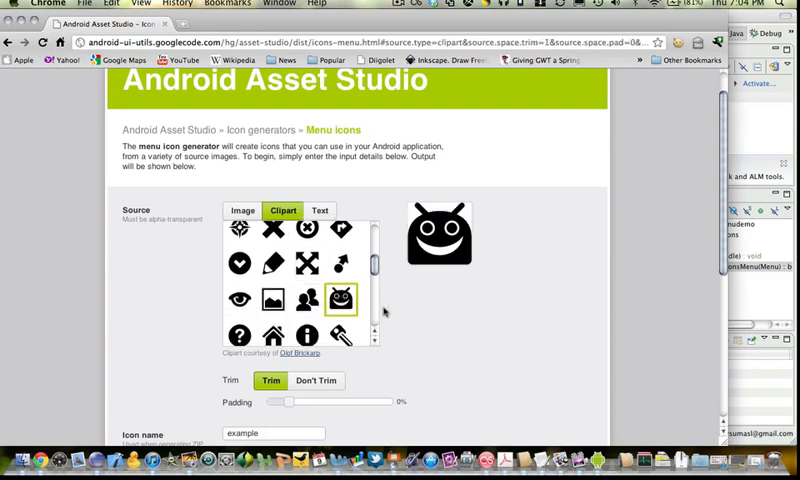
scroll("down", 3)
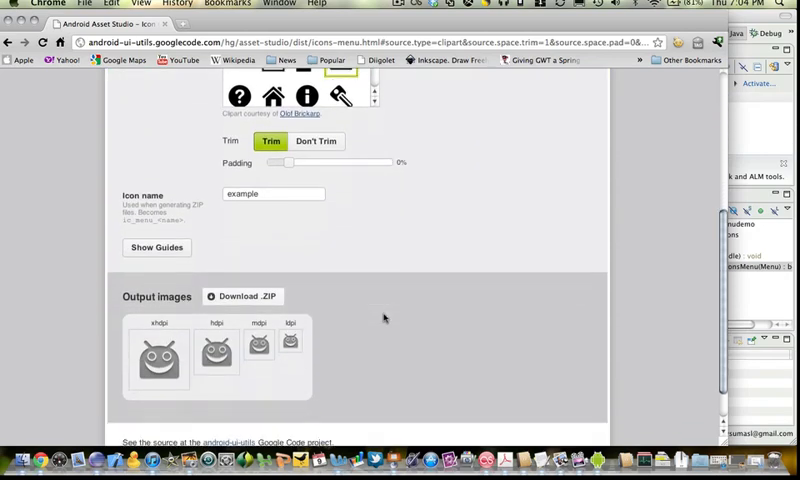
mouse_move(336, 338)
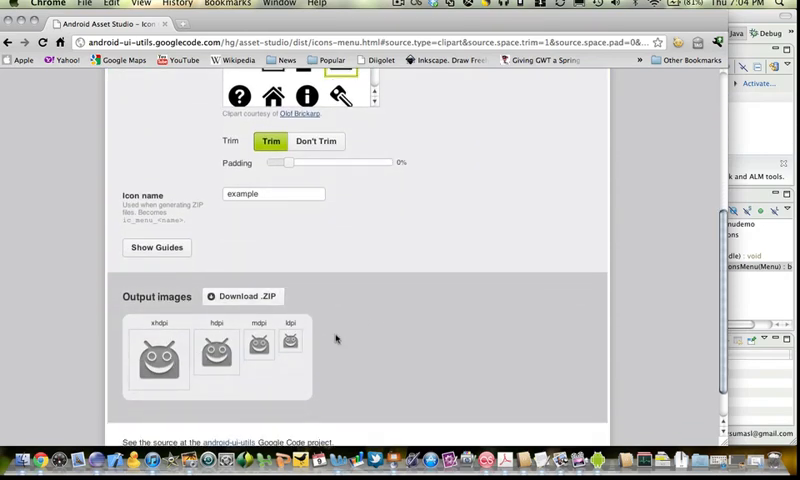
mouse_move(178, 368)
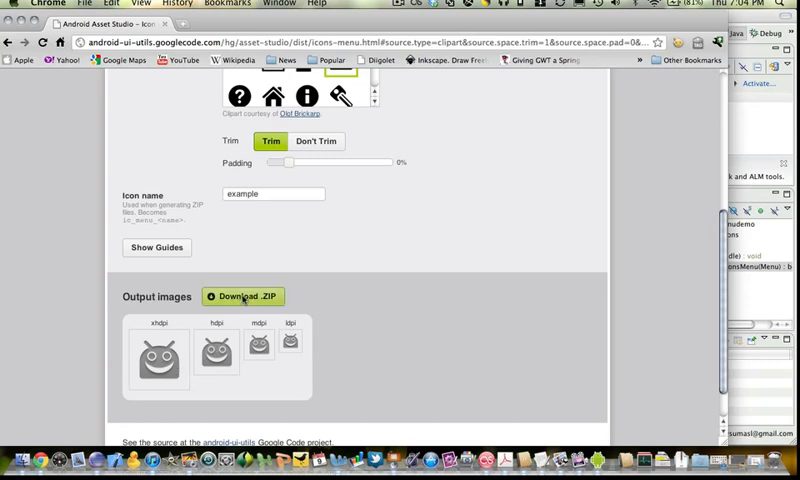
left_click(244, 296)
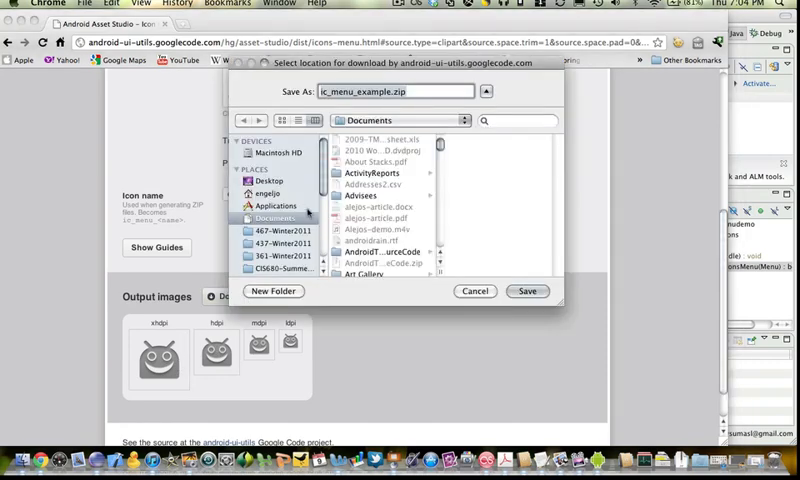
left_click(474, 292)
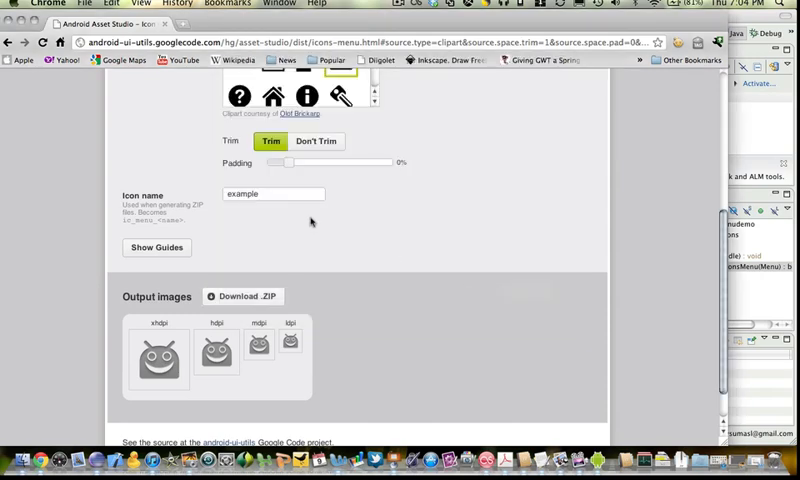
Step: Rename the icon to another_activity and download the generated .ZIP
left_click(272, 194)
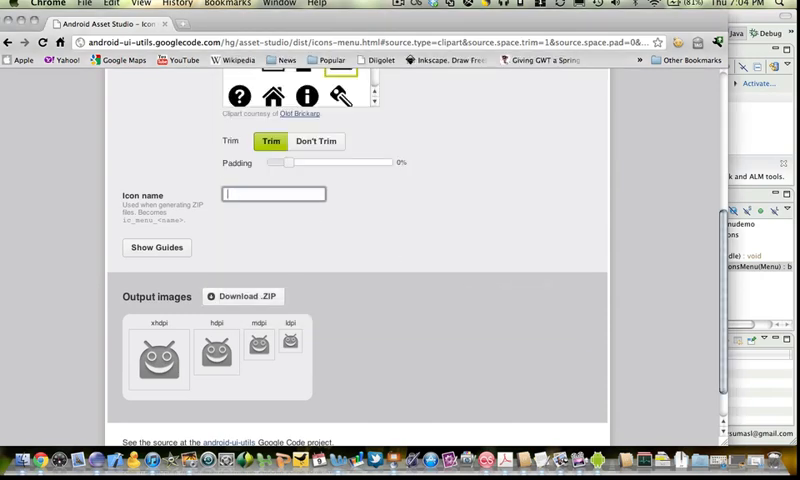
type("another_acti")
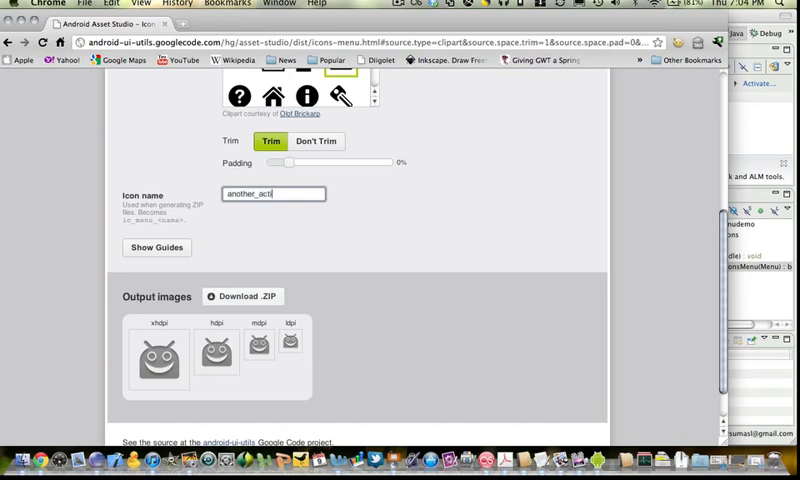
type("vity")
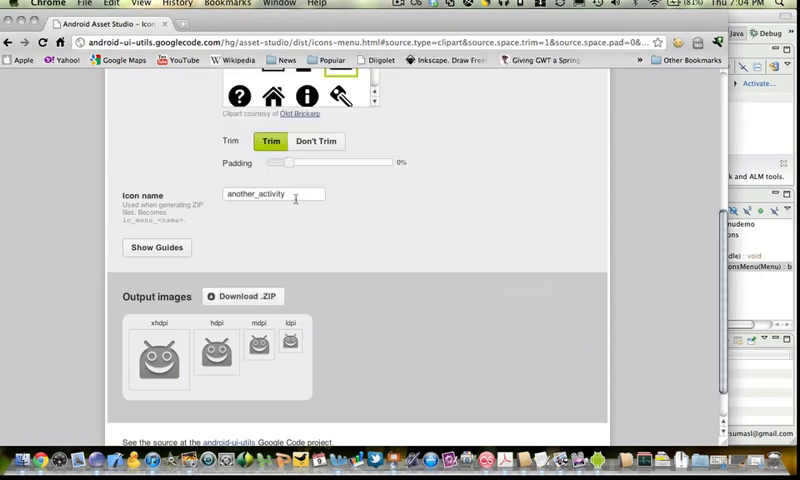
left_click(272, 194)
type("yet_another")
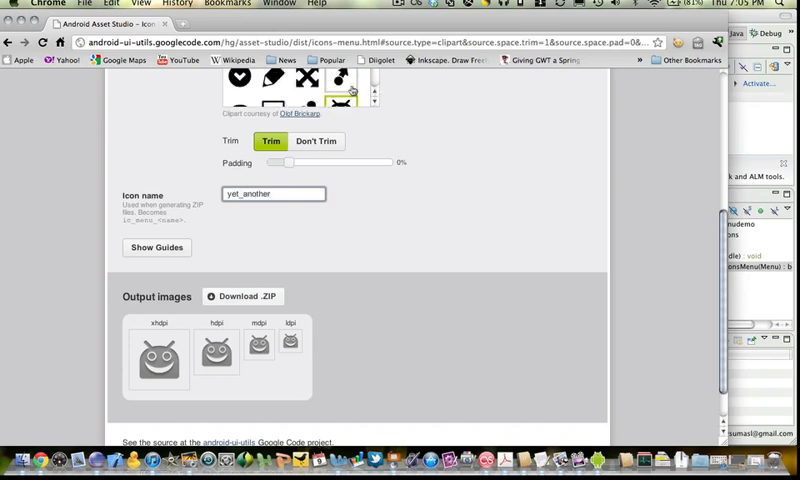
Step: Download the yet_another speech-bubble icon set as a .ZIP
scroll("down", 3)
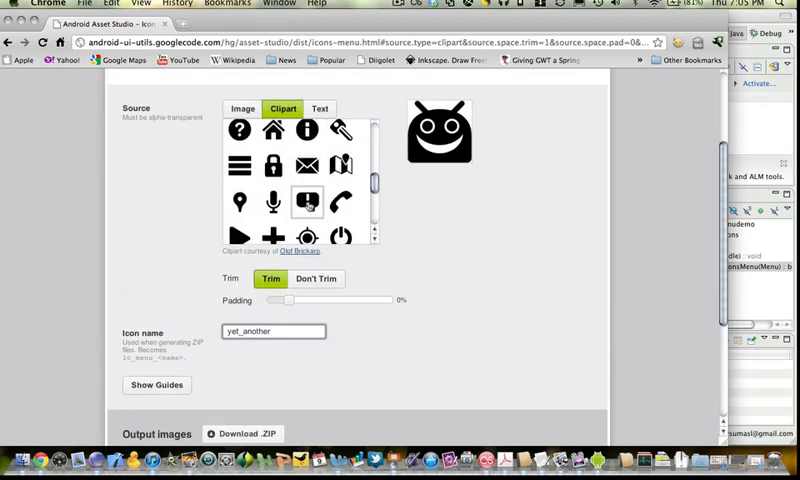
scroll("down", 3)
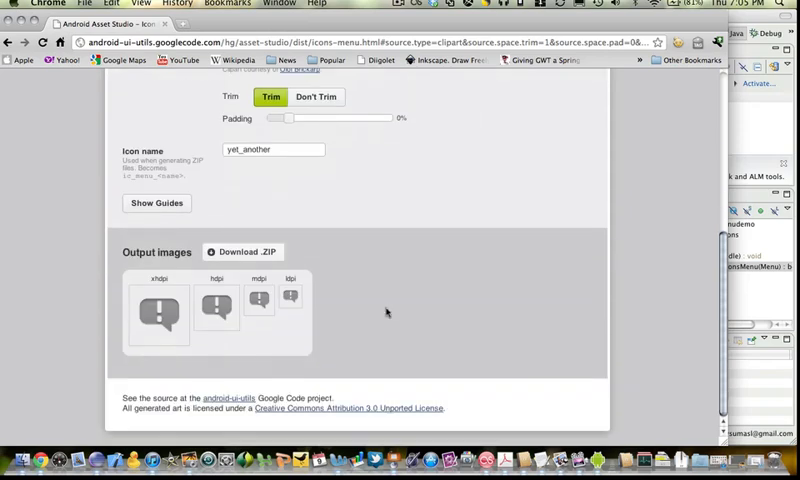
left_click(244, 252)
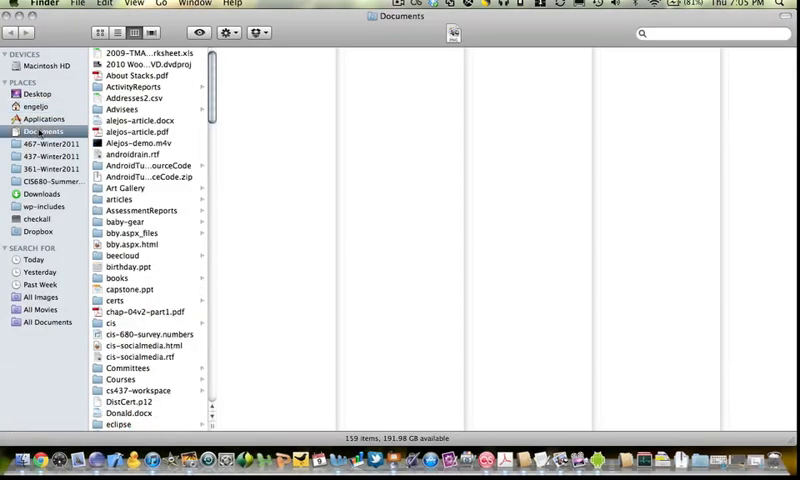
Step: Locate ic_menu_another_activity.zip in Documents and unzip it
scroll("down", 3)
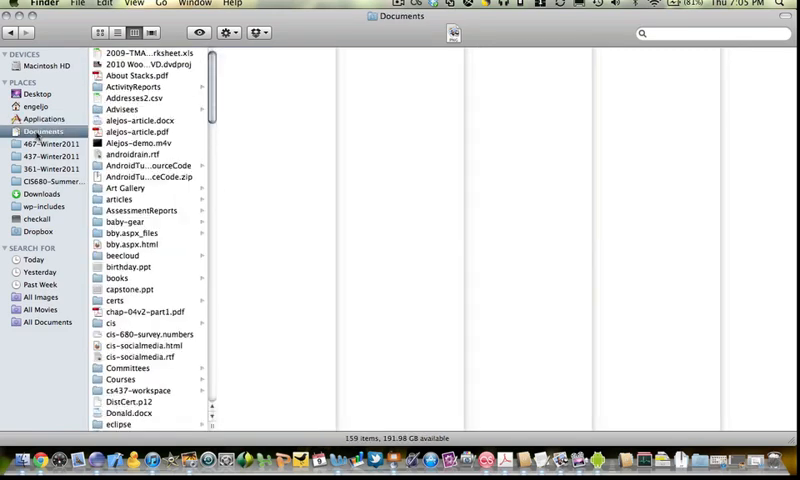
scroll("down", 3)
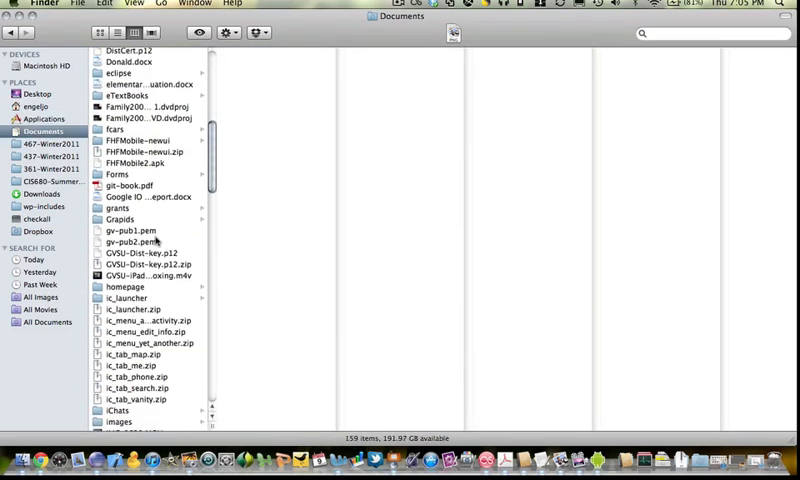
mouse_move(160, 332)
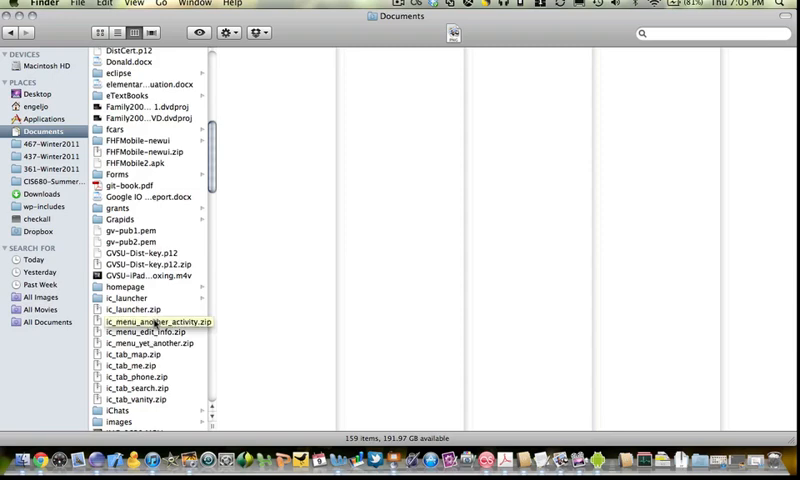
left_click(148, 324)
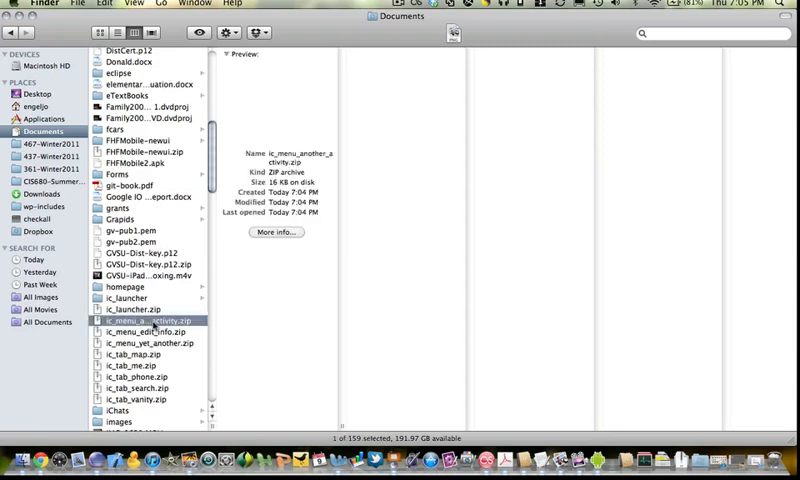
double_click(150, 322)
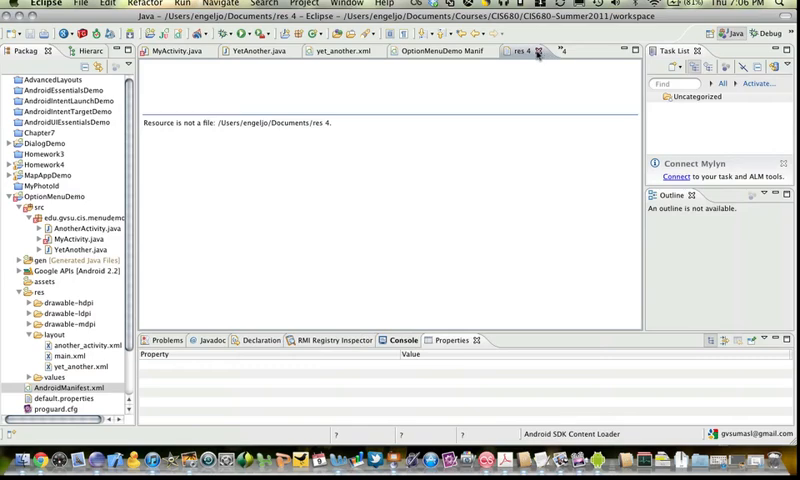
Step: Return to MyActivity.java to begin .setIcon(R. on the Activity 2 item
left_click(172, 50)
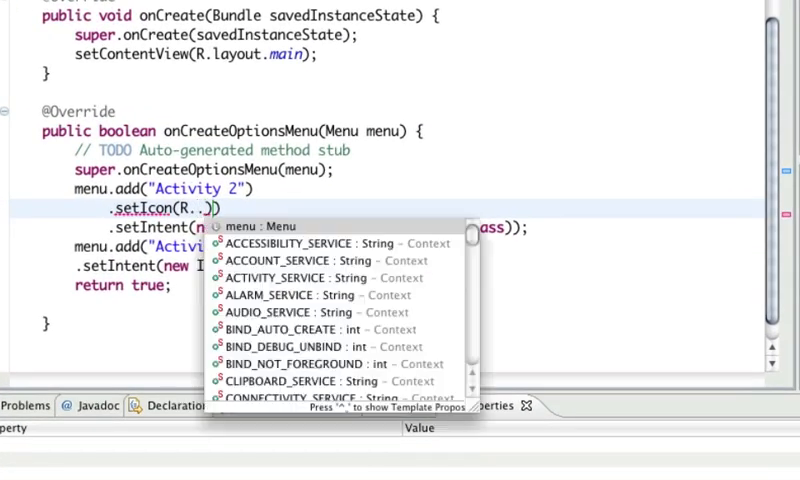
Step: Complete setIcon(R.drawable.ic_menu_another_activity) for Activity 2 via content assist
type("RESULT_CANCELED.d")
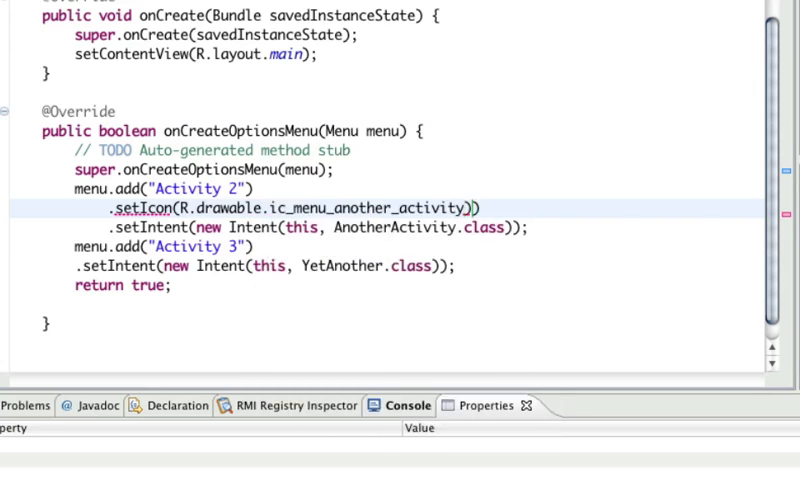
mouse_move(552, 190)
type(".set")
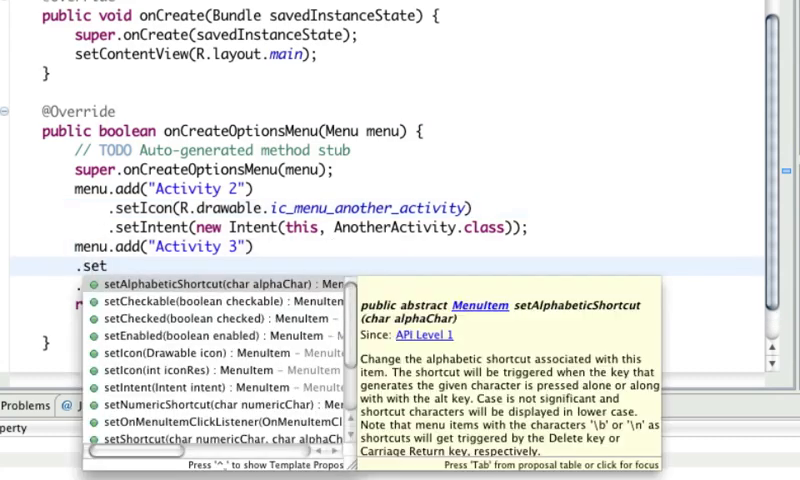
Step: Add setIcon(R.drawable.ic_menu_yet_another) to the Activity 3 menu item
type("Icon(")
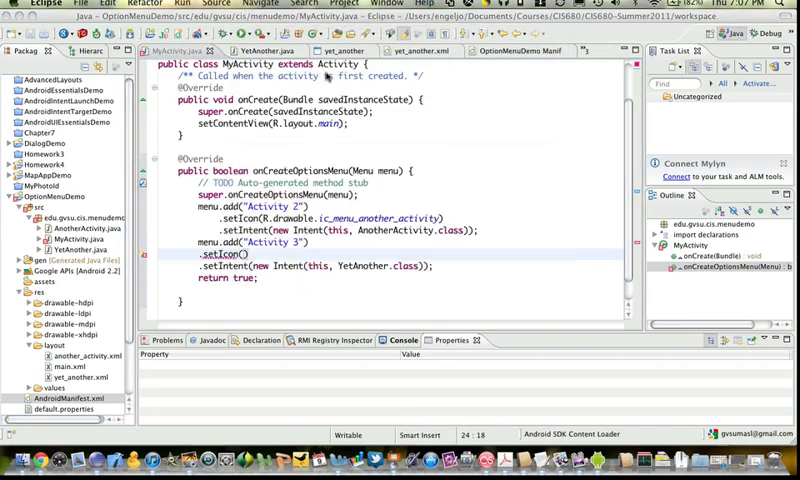
type("R.drawable.")
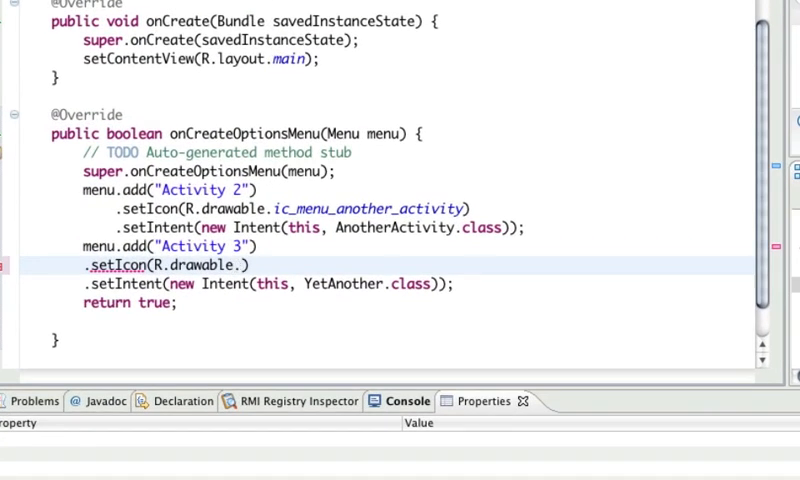
type("ic_menu_yet_another")
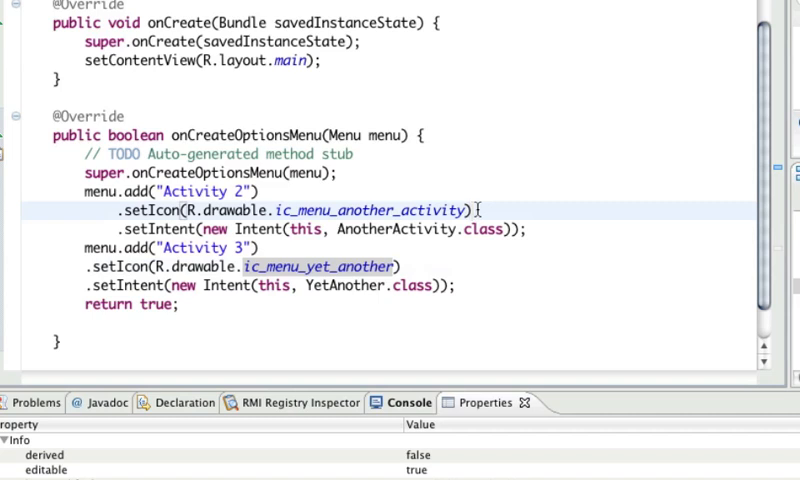
type(")'")
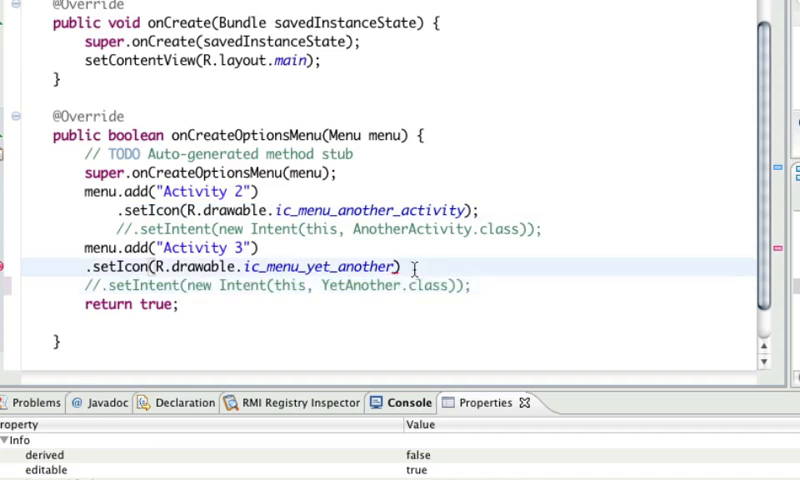
type(";")
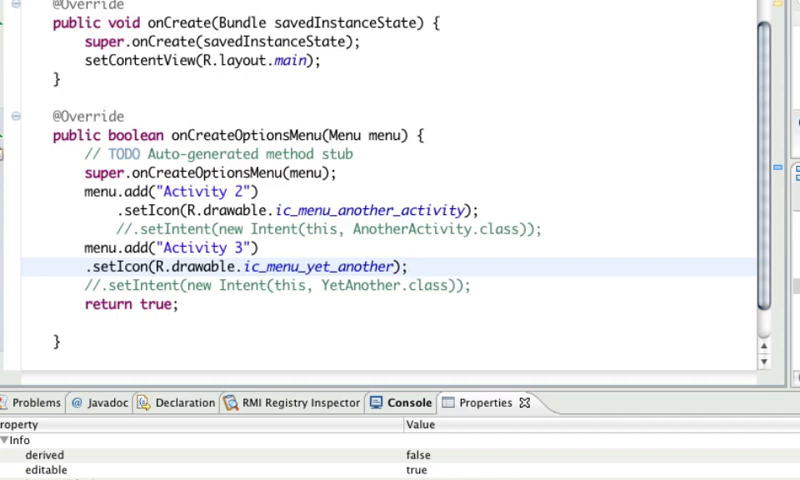
left_click(408, 266)
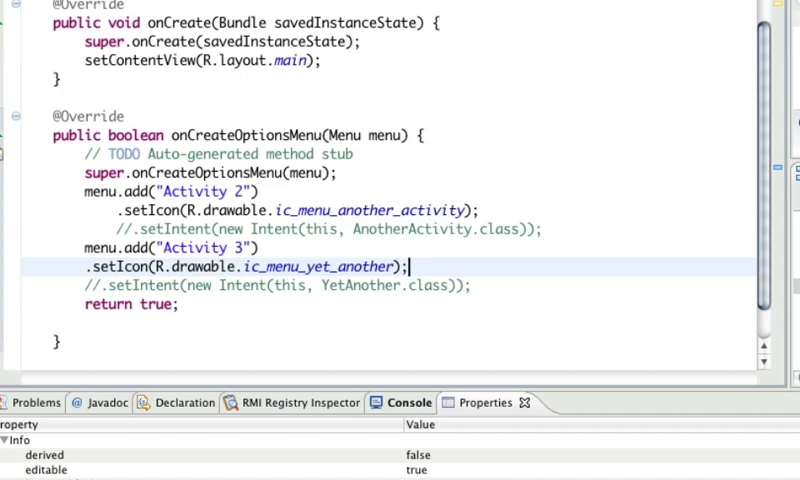
left_click(78, 344)
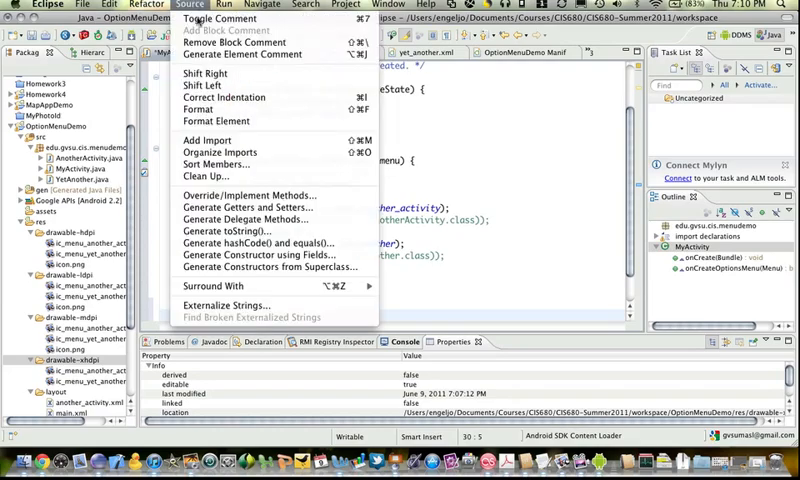
mouse_move(238, 196)
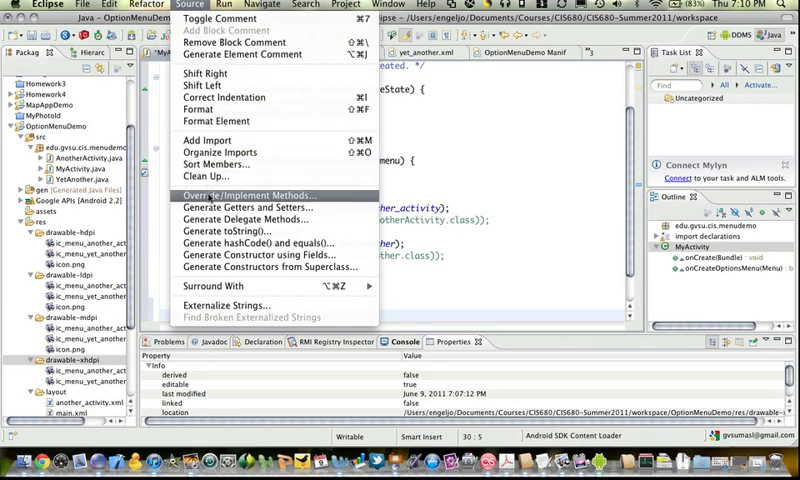
Step: Generate an onOptionsItemSelected(MenuItem) override stub via Override/Implement Methods
left_click(238, 196)
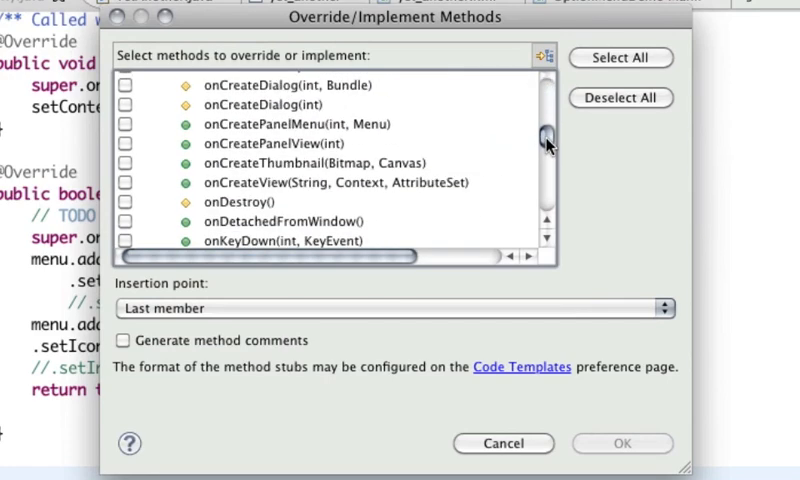
scroll("down", 3)
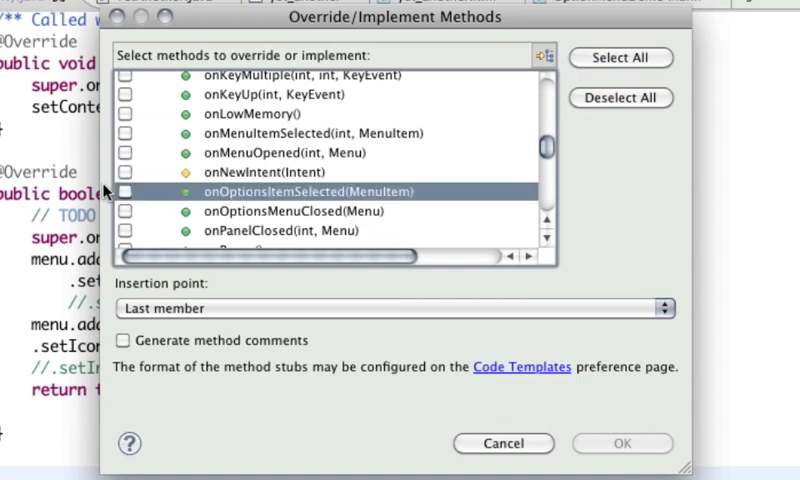
left_click(128, 192)
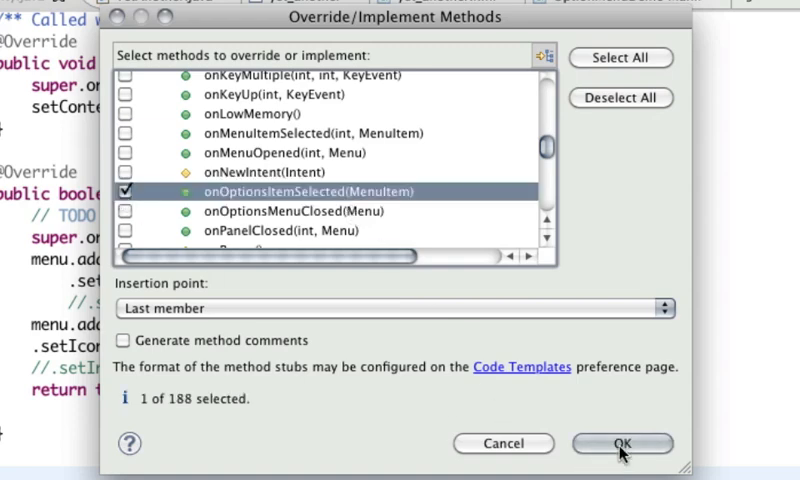
left_click(622, 444)
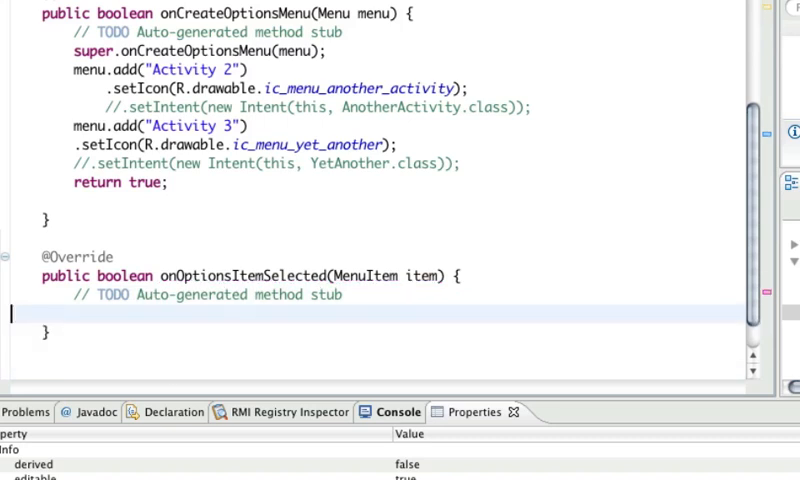
Step: Make the stub call super.onOptionsItemSelected(item) and return true
type("return super.onOptionsItemSelected(item);")
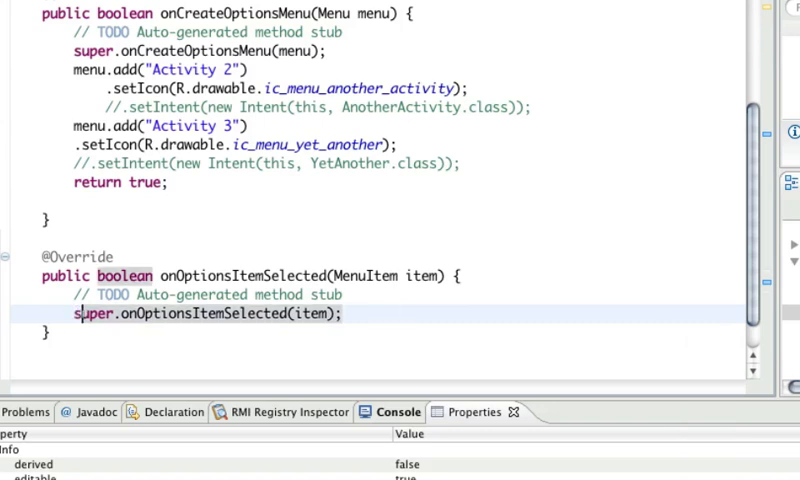
type("r")
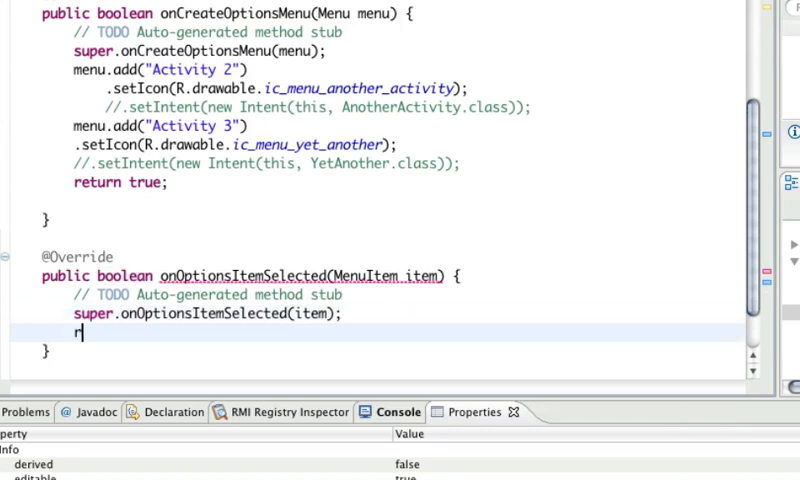
type("eturn true")
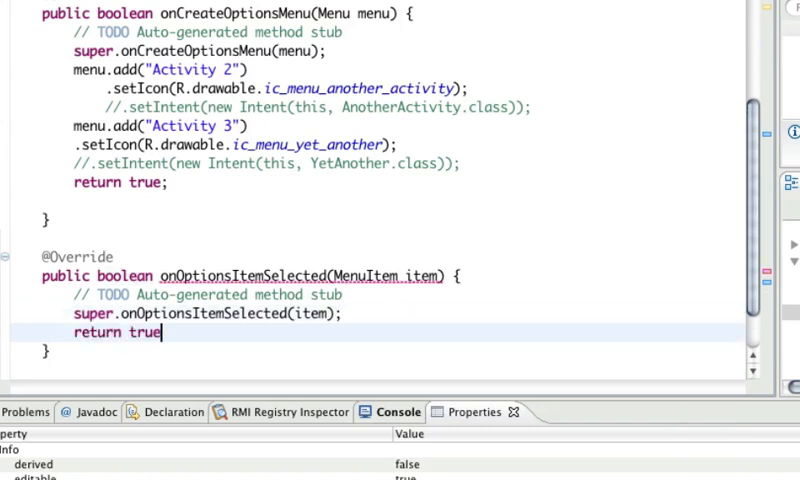
Step: Begin switch(item.getItemId()) on a new line above the return
left_click(344, 312)
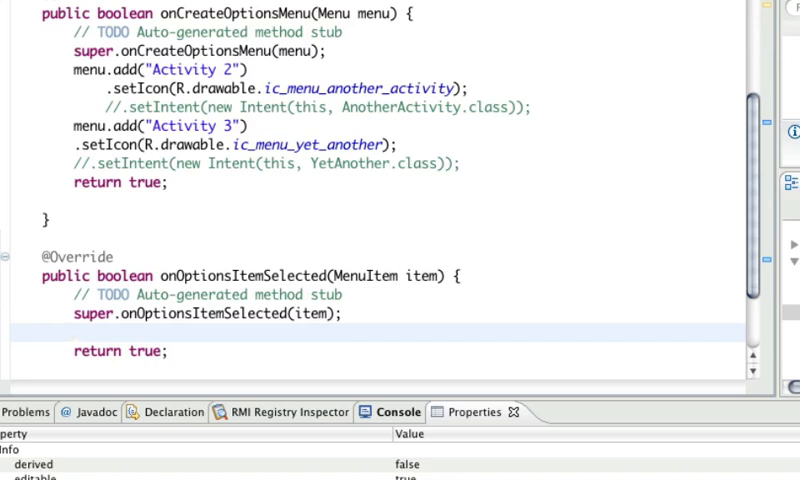
type("switch")
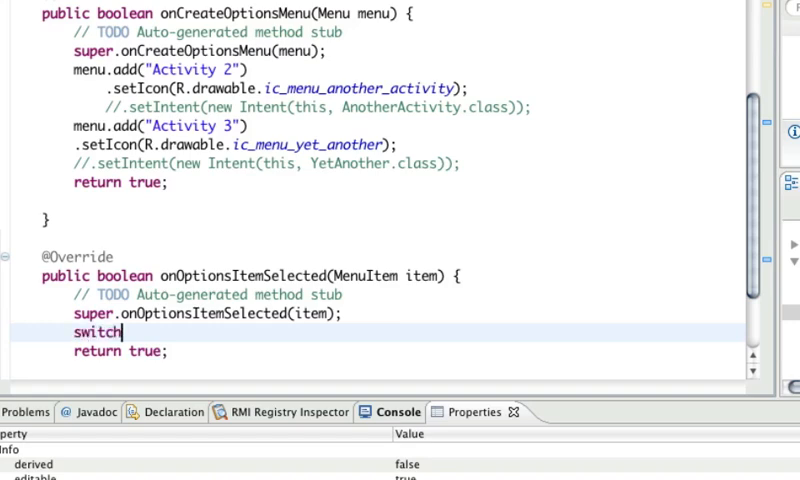
type("(item.)")
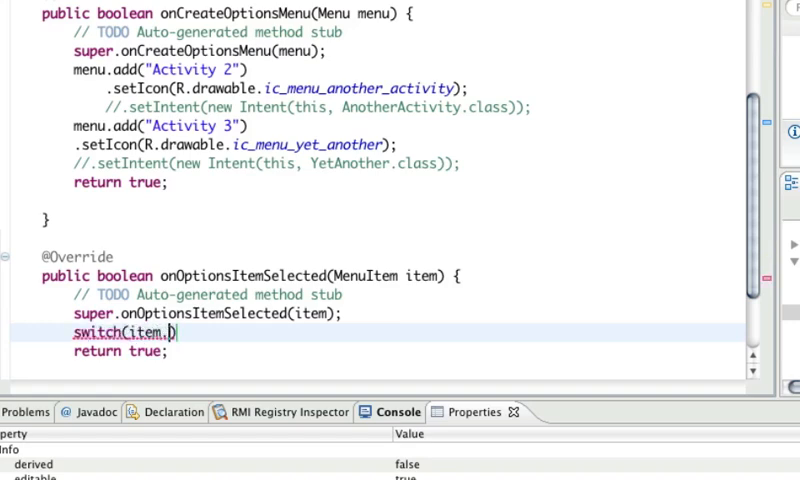
type("getItemId(")
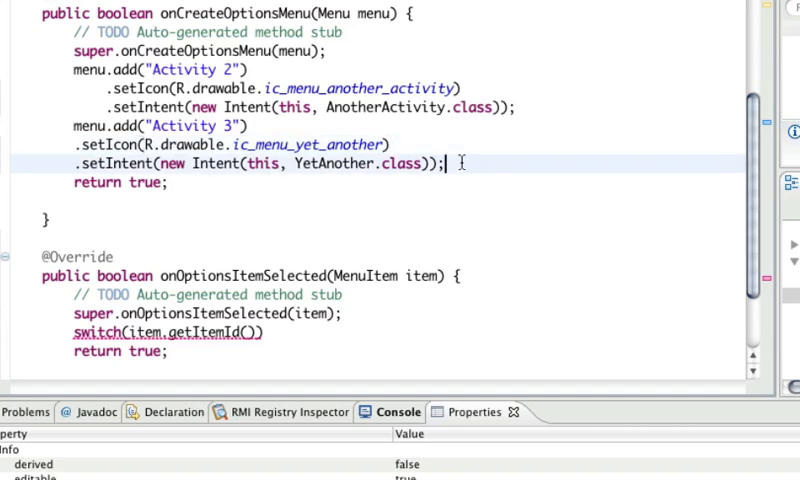
Step: Comment out old items and add menu.add(0,ANOTHER_ACTIVITY,0,"Another Activity") without its setIntent line
left_click_drag(70, 68, 444, 164)
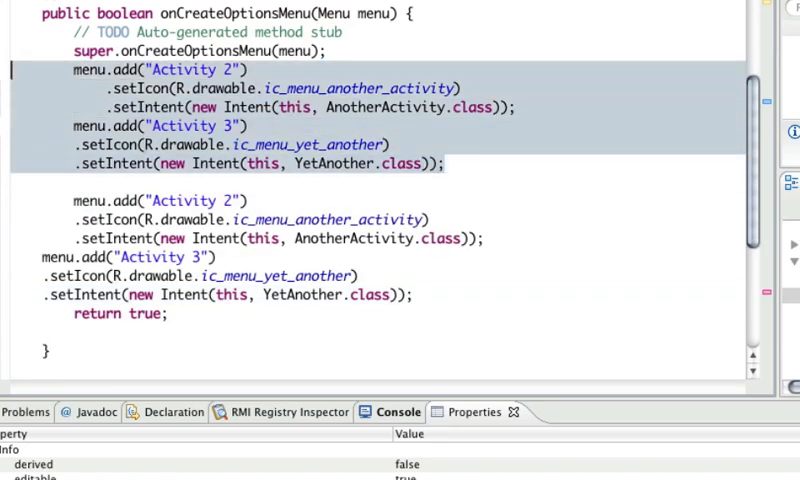
key("ctrl+/")
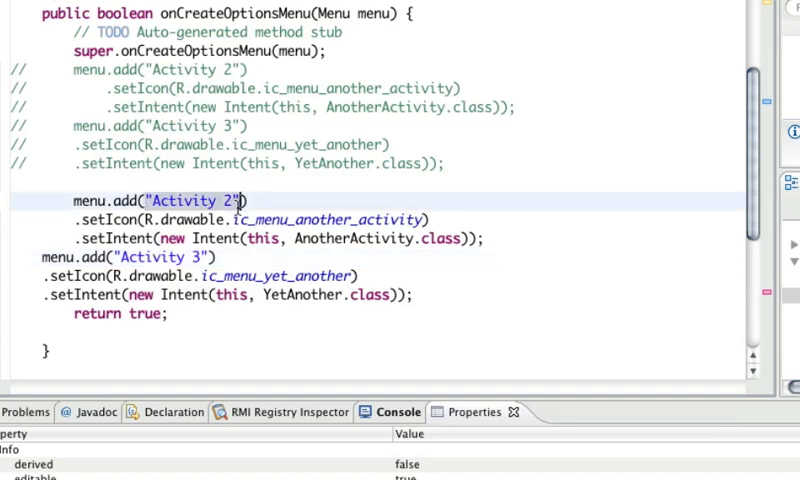
key("Delete")
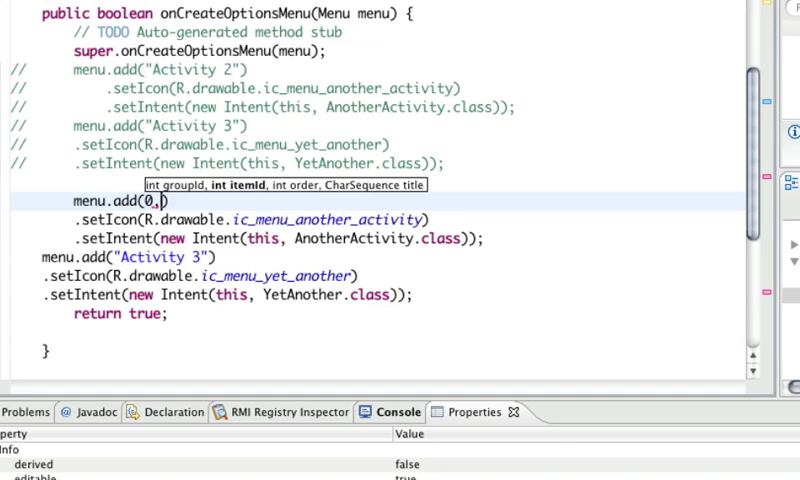
type("ANOTHER_")
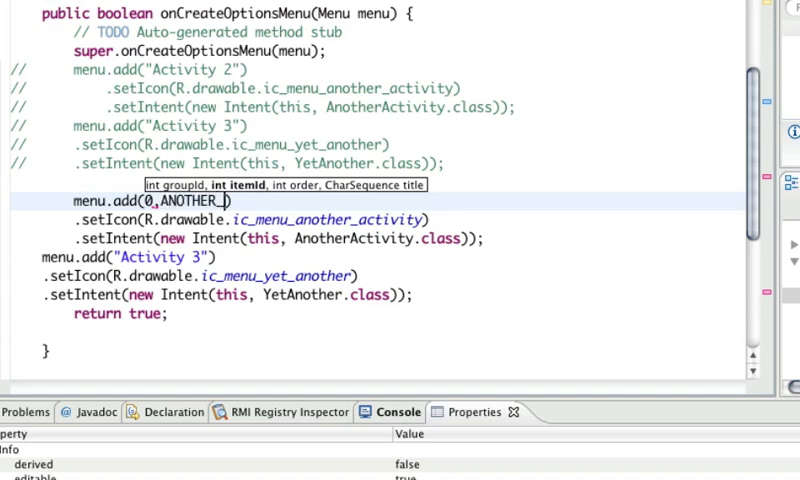
type("ACTIVITY")
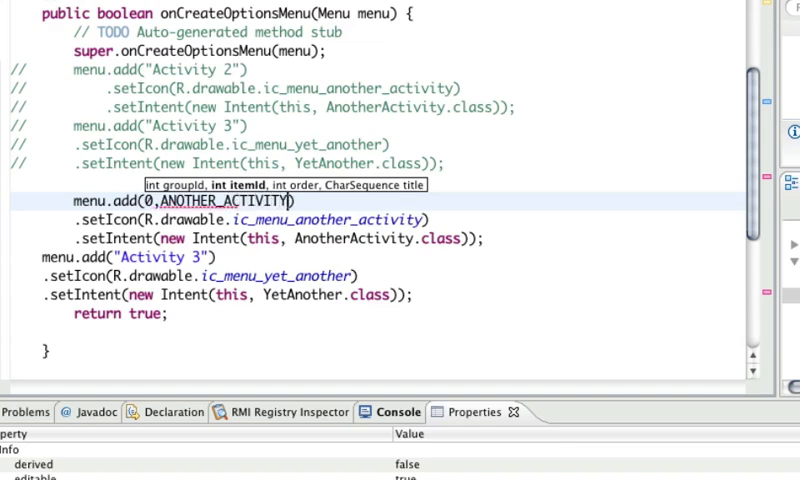
type(",0,")
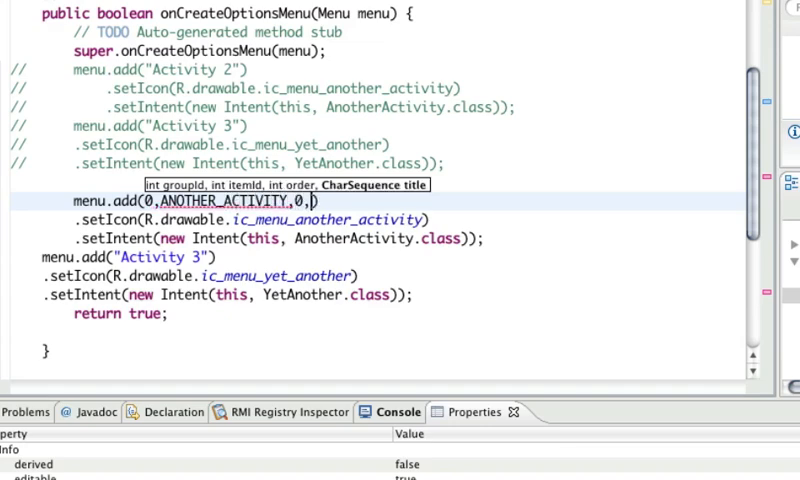
type("\"Another Ac")
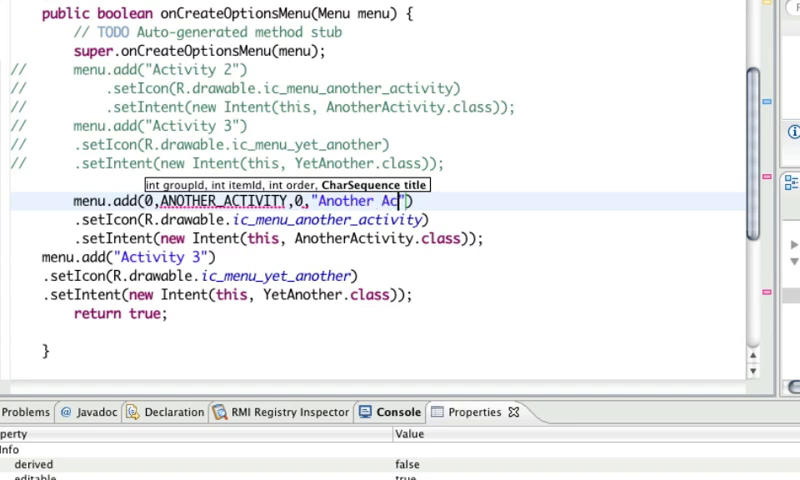
type("ivity")
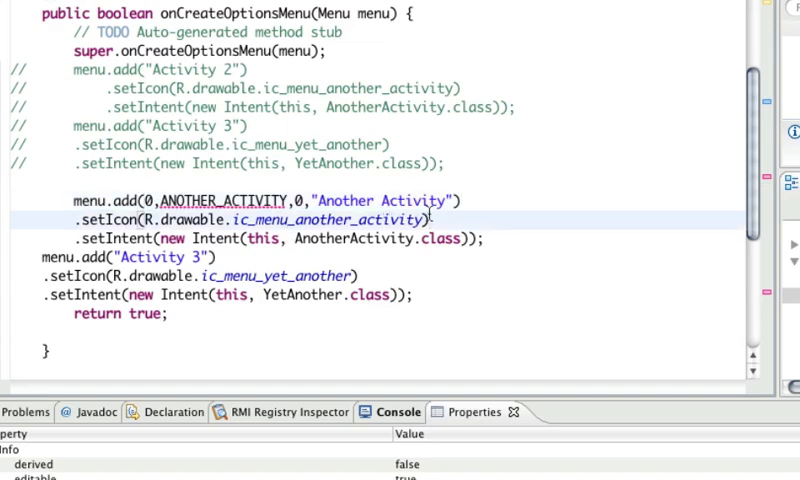
left_click(478, 238)
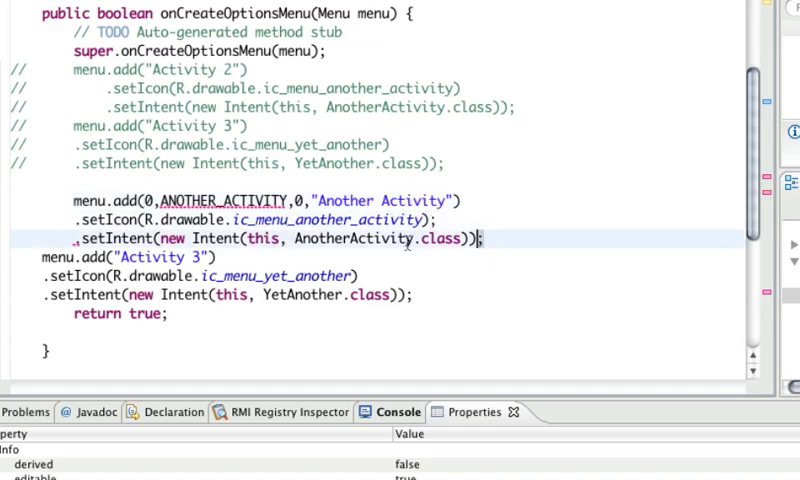
key("Delete")
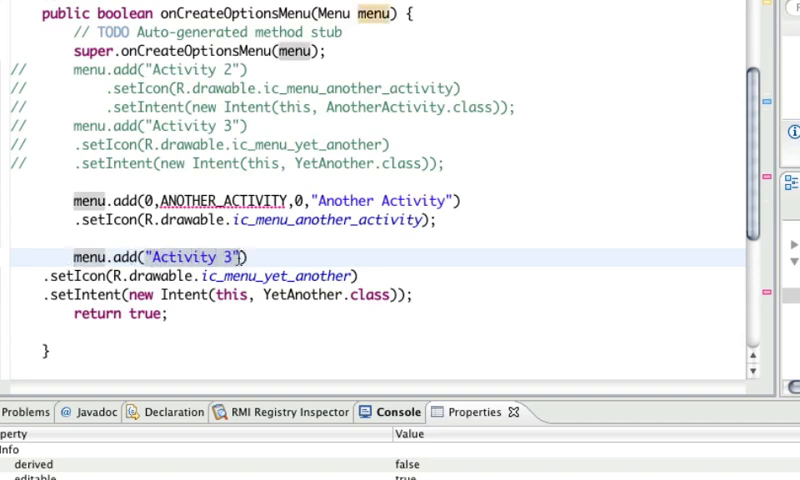
Step: Add menu.add(0,YET_ANOTHER,0,"Yet Another") with its icon
type("0,)")
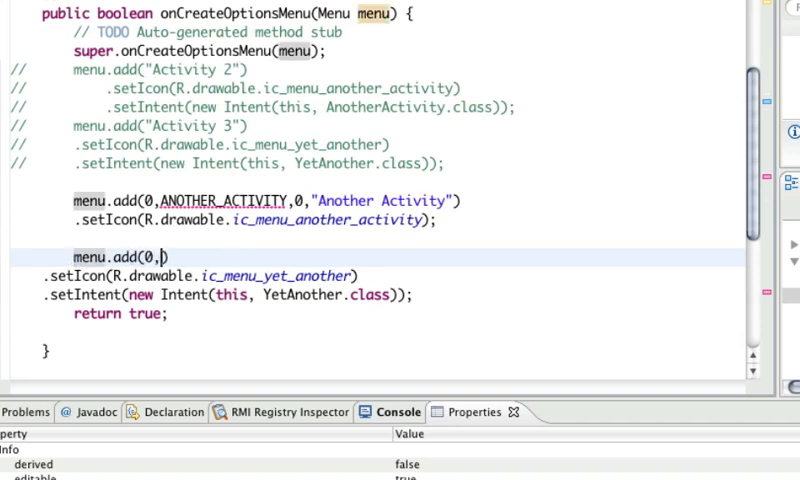
type("YET_AN")
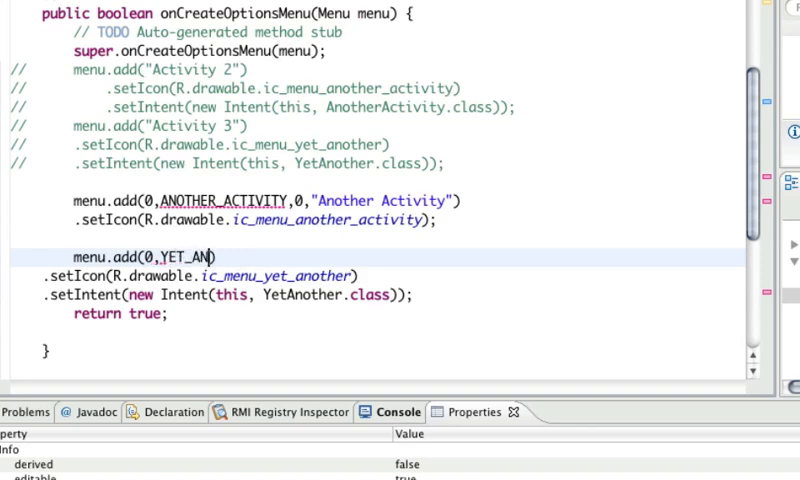
type("OTHER,0,\"\"")
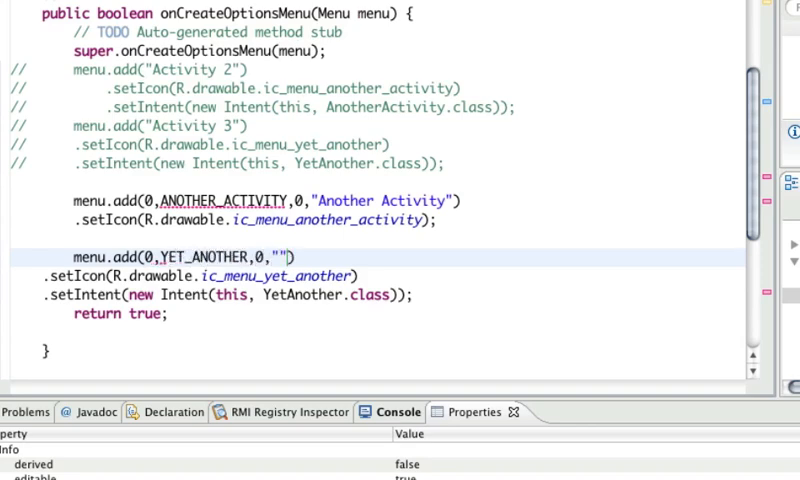
type("Yet Another")
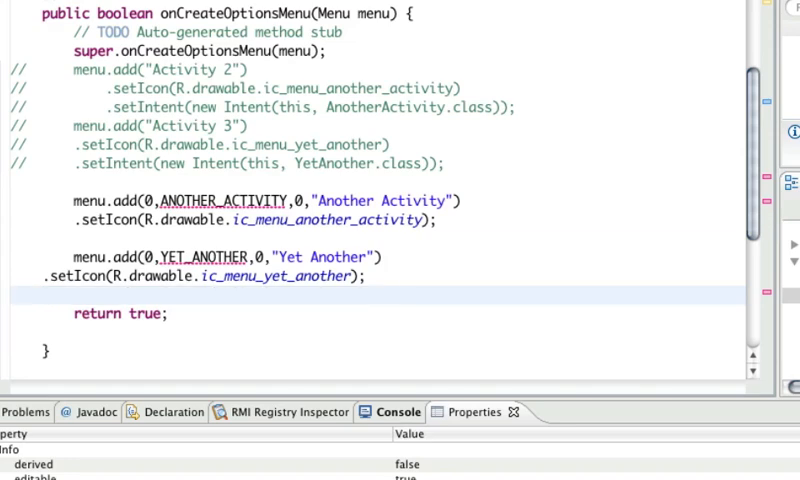
scroll("up", 3)
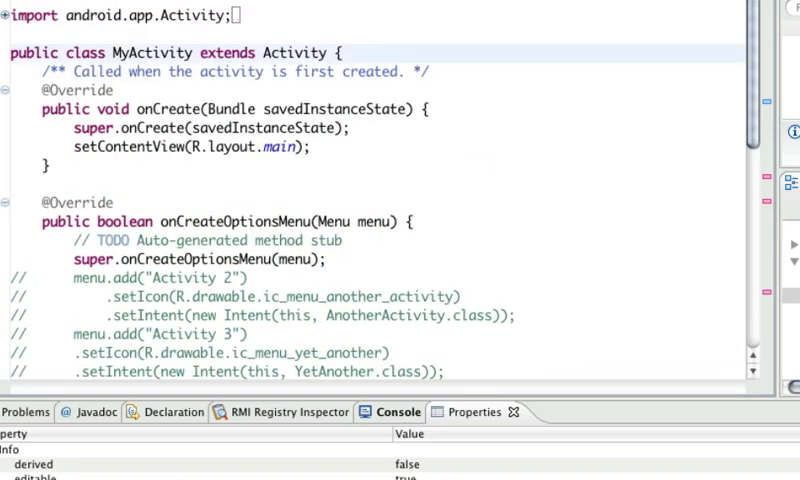
Step: Declare the constant public static final int ANOTHER_ACTIVITY=1 in MyActivity
type("public static")
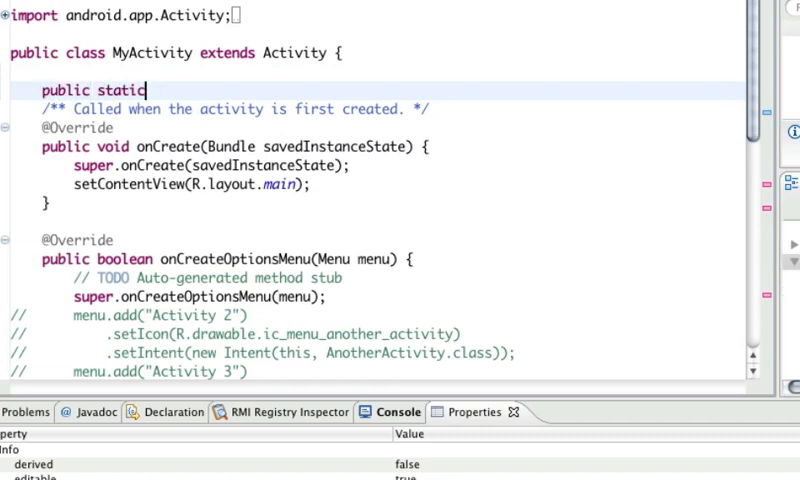
type("final int")
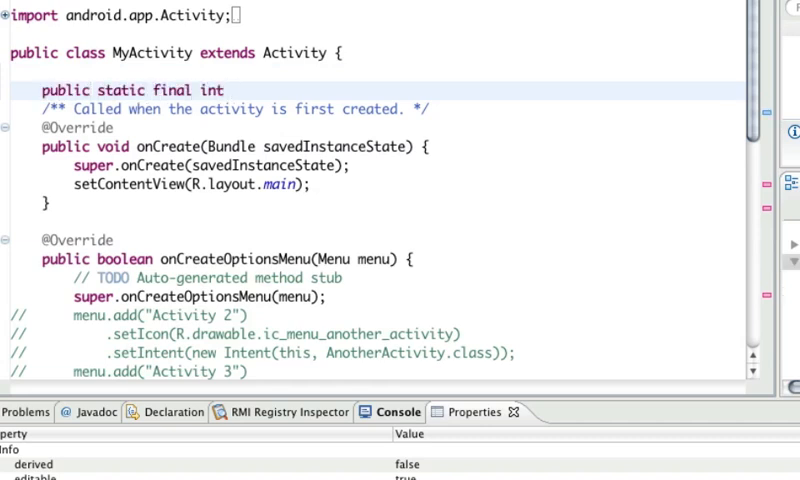
type("ANOT")
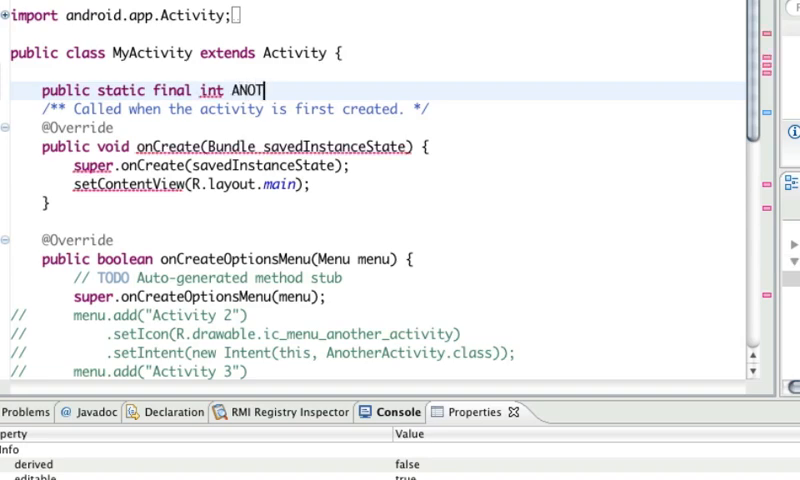
type("HER_ACTIVITY=1")
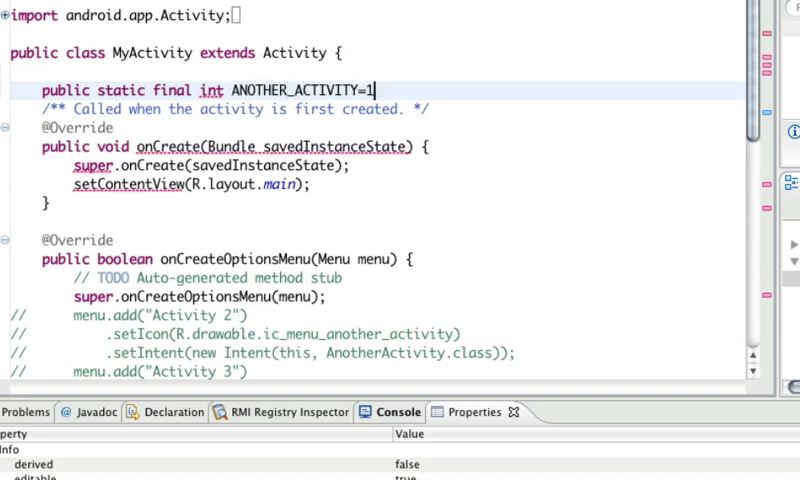
Step: Declare a matching public static final int YET_ANOTHER constant, correcting a mistyped name
type("public stat")
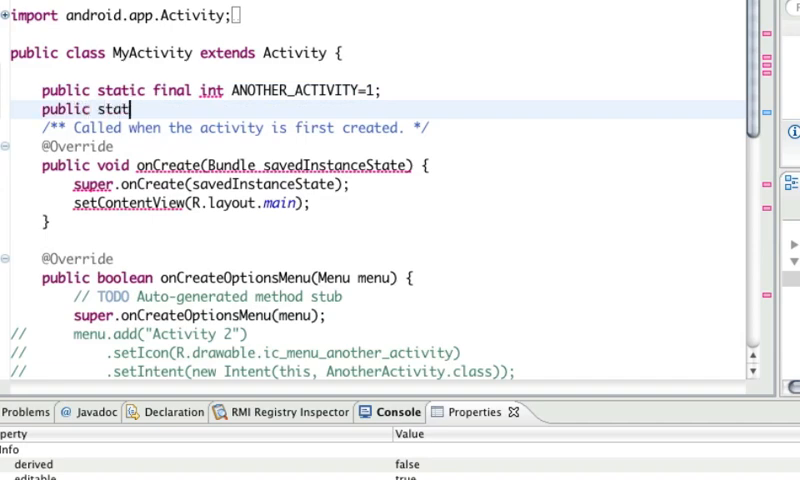
type("ic final int ANOT")
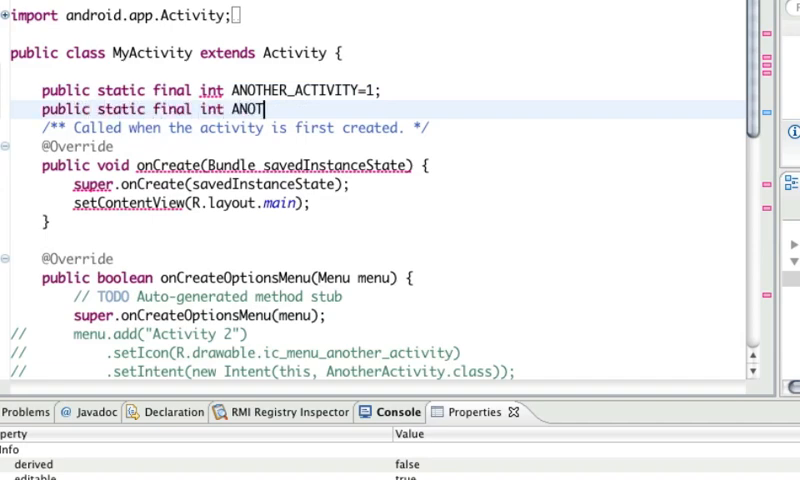
key("BackSpace")
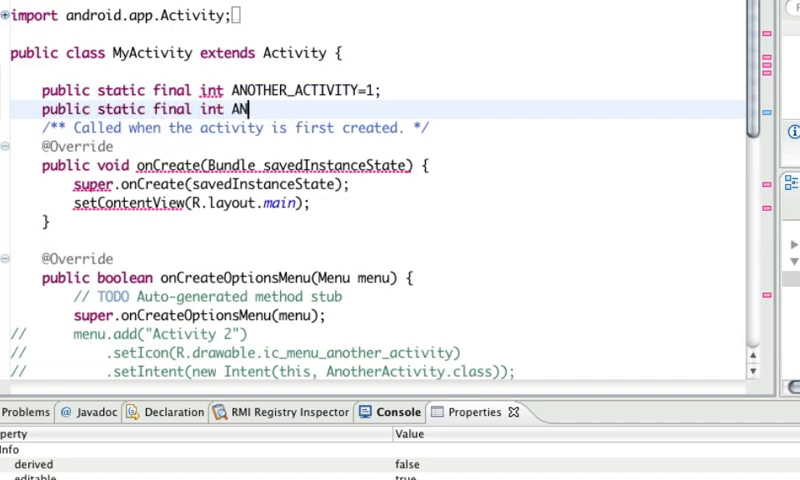
type("YET_")
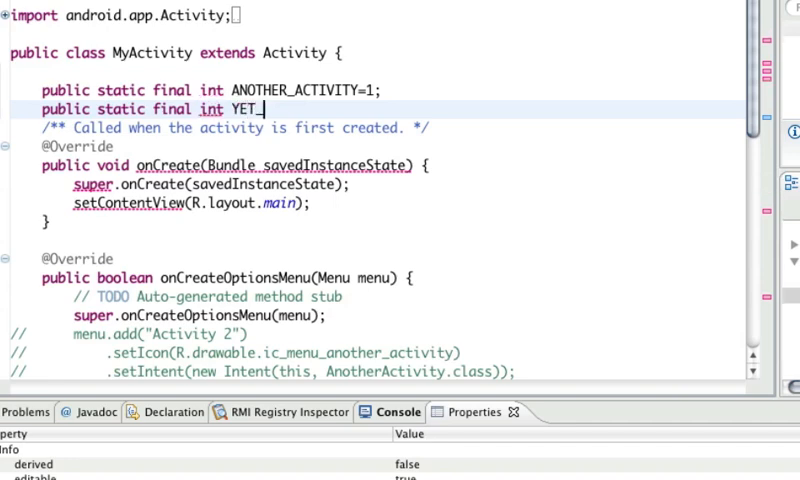
type("ANOTHER")
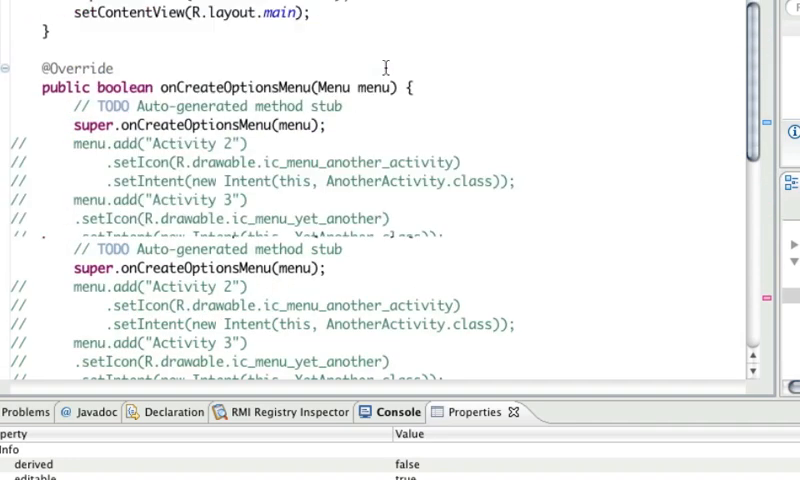
scroll("down", 3)
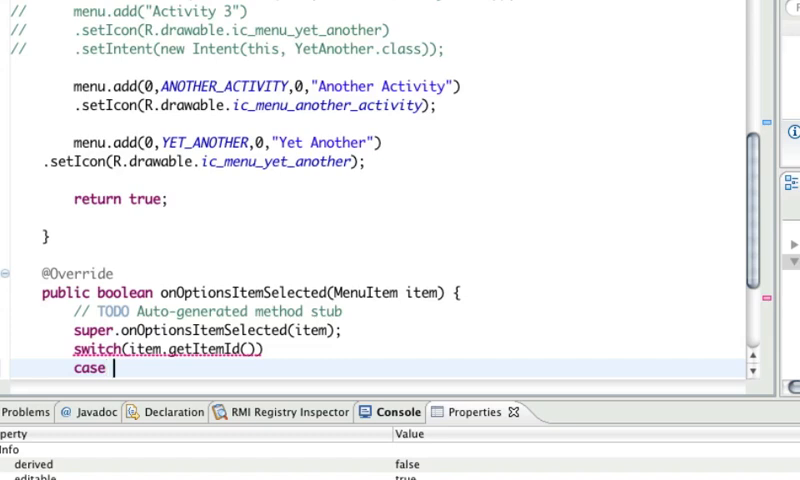
Step: Write the switch cases ANOTHER_ACTIVITY and YET_ANOTHER in onOptionsItemSelected, each ending with break
type("ANOTHER_ACTIVITY:")
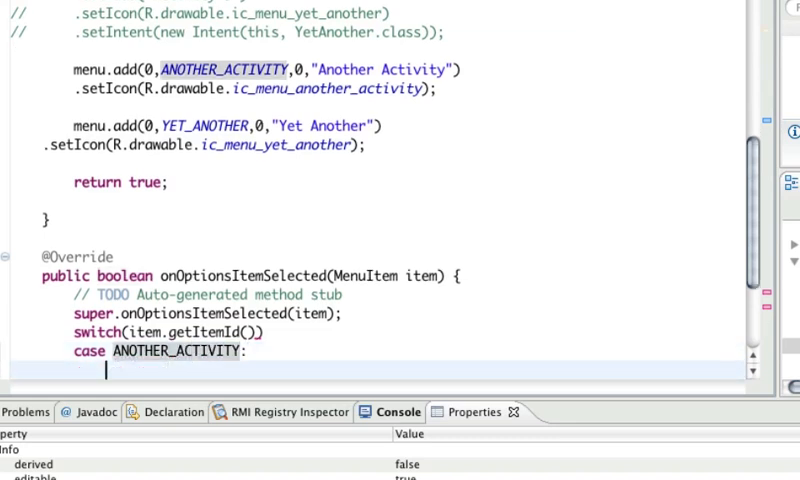
type("break;")
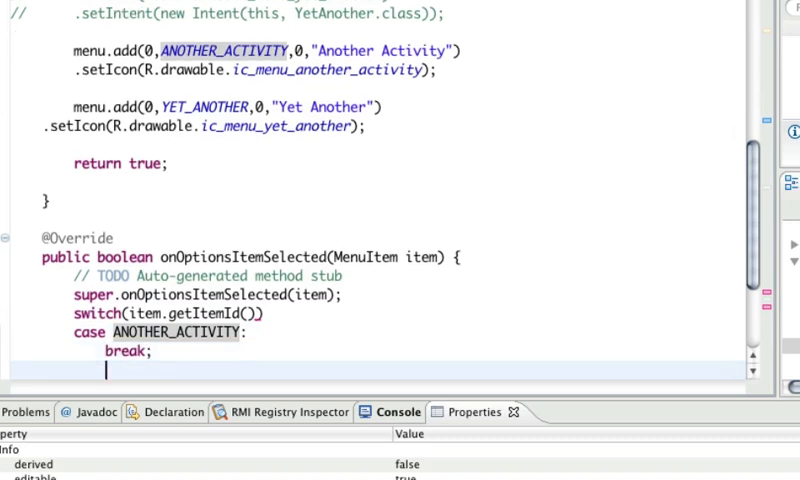
type("case Y")
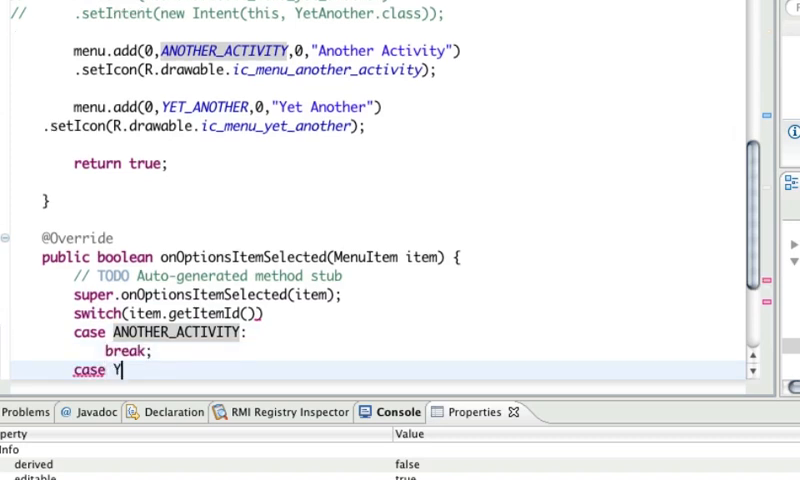
type("ET_ANOTHER:")
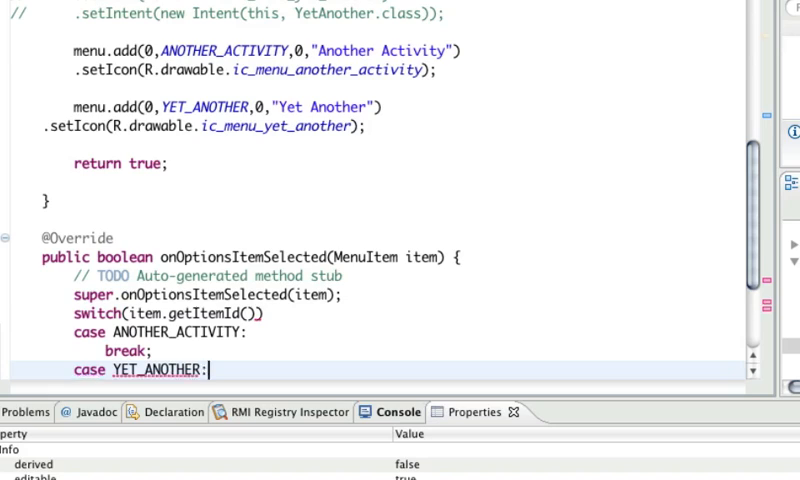
type("break;")
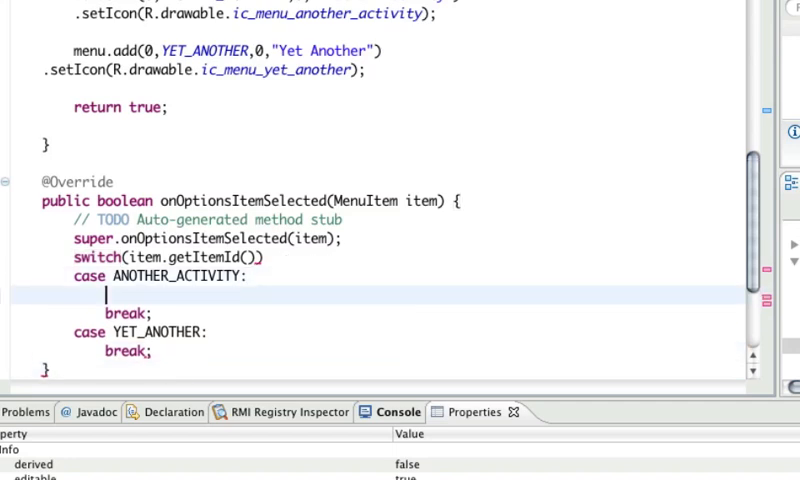
Step: Create an Intent for AnotherActivity.class and call startActivity(intent) in the matching cases
type("Intent intent")
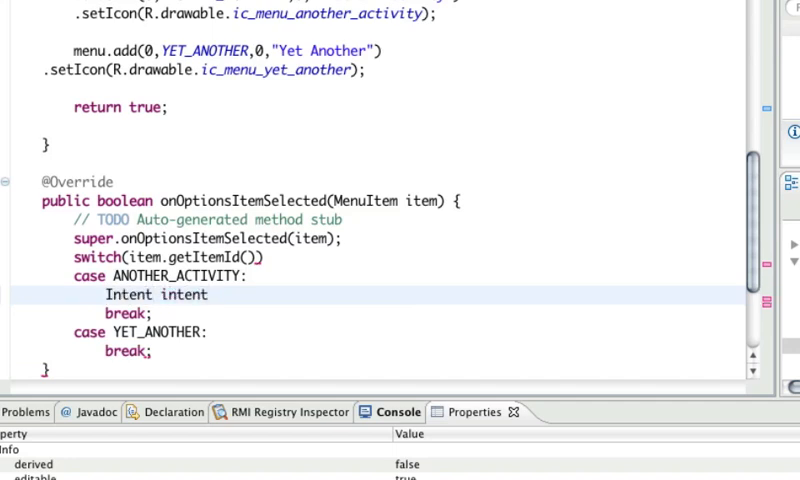
type("= new Intent")
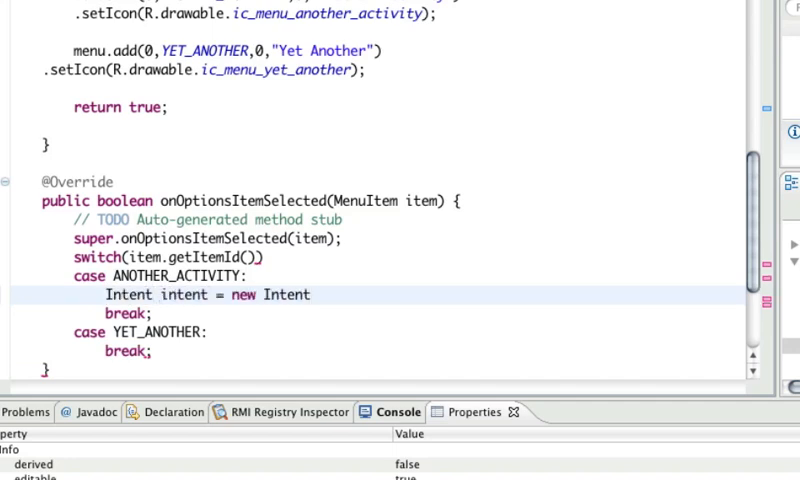
type("(this,AnotherActivity.class);")
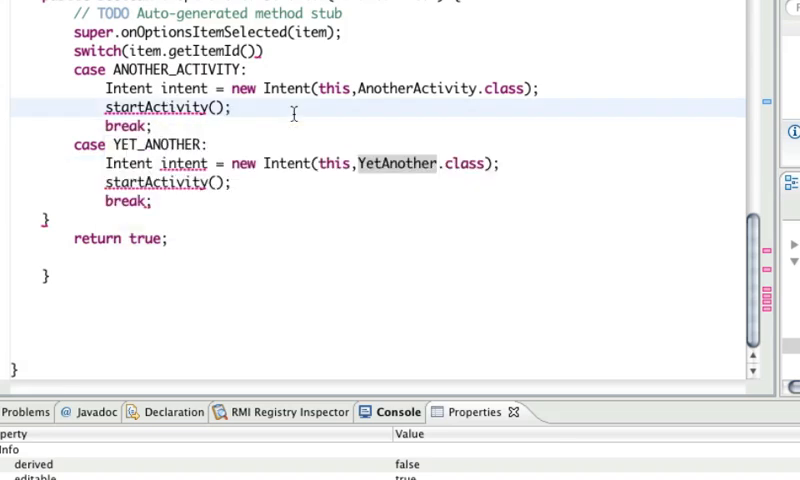
type("intent")
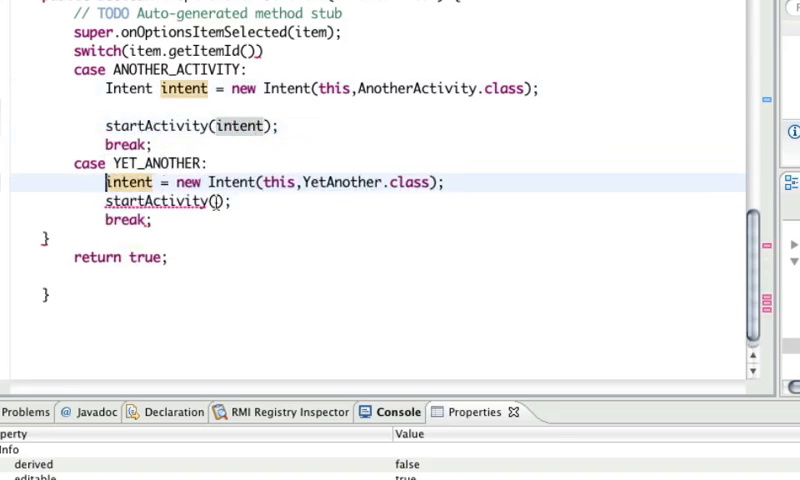
type("intent")
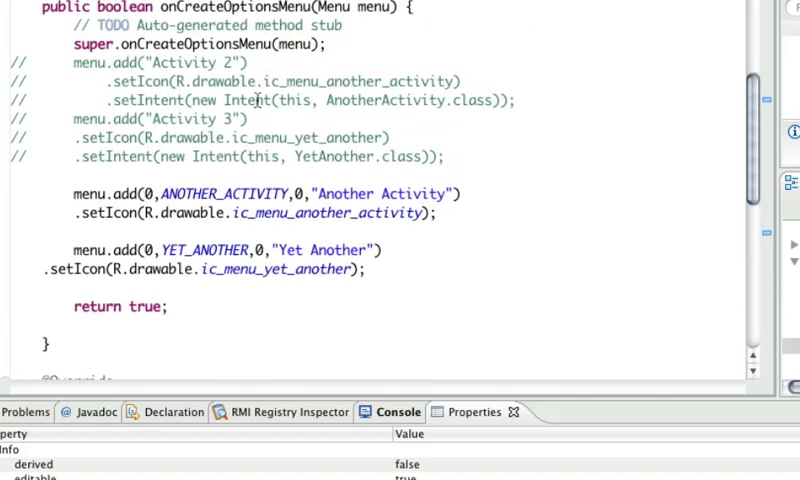
mouse_move(254, 100)
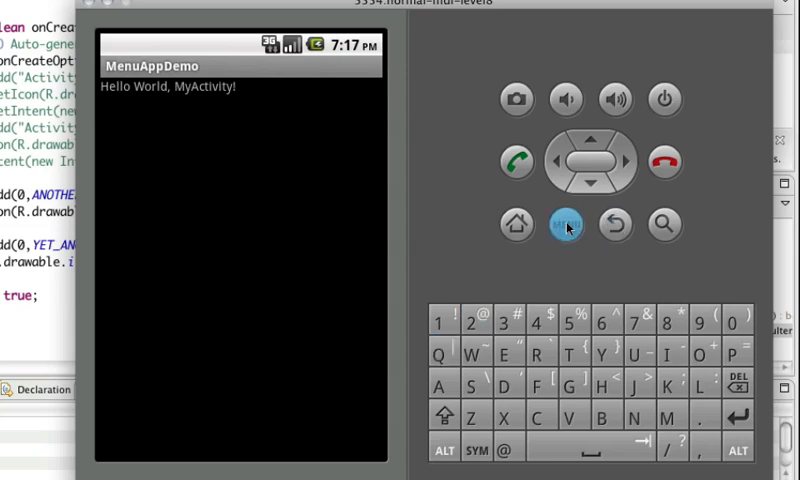
left_click(564, 224)
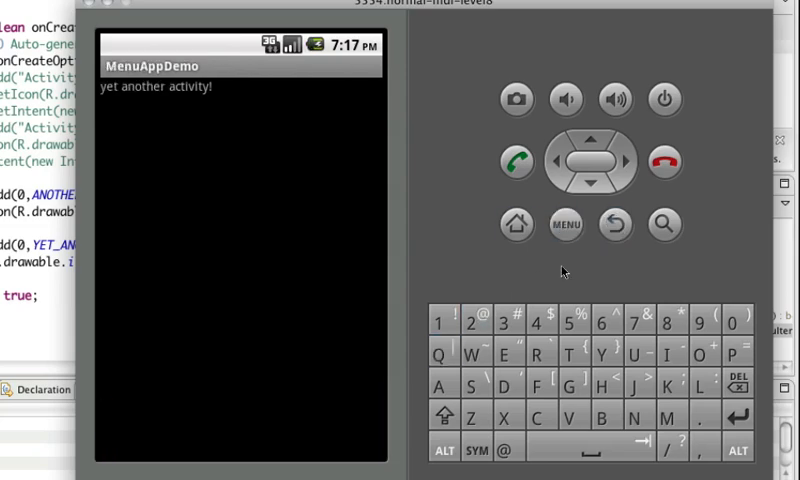
left_click(616, 224)
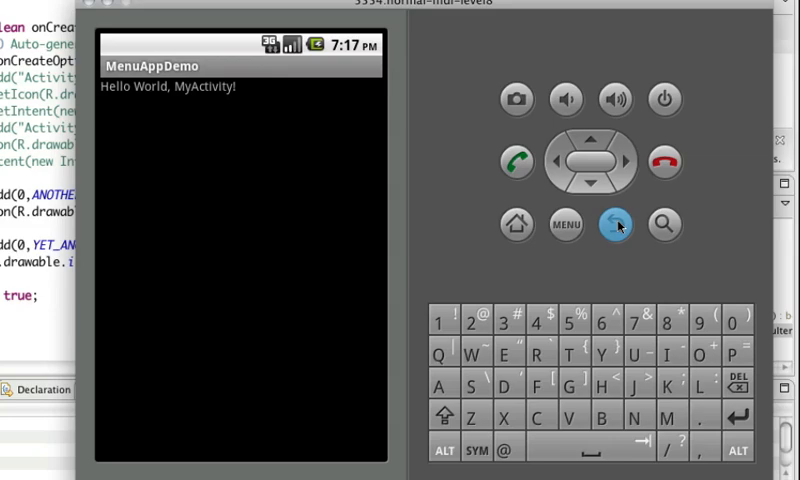